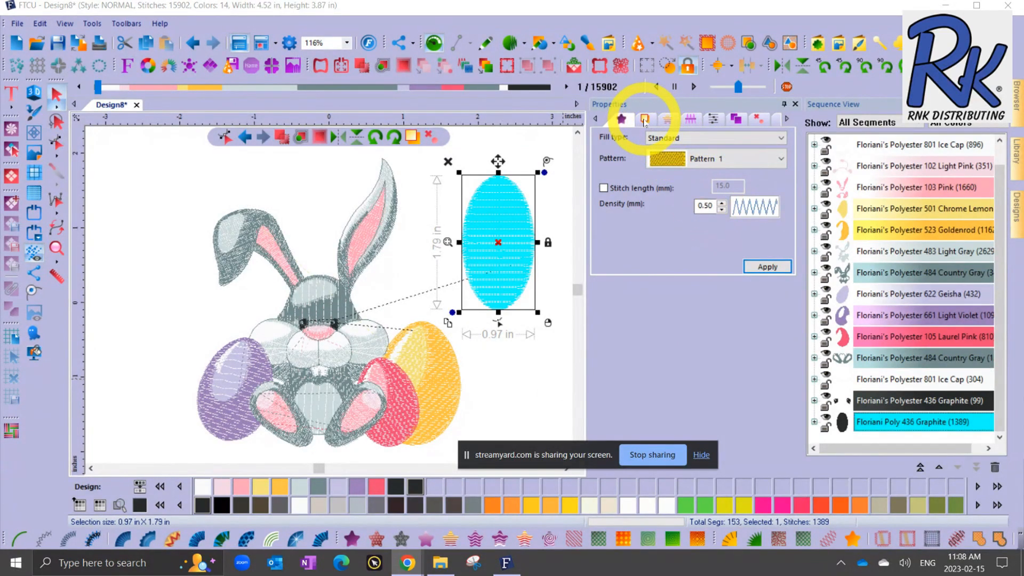
Step: Apply a Perpendicular-stitch graphite fill to the oval beside the bunny
{"action": "left_click", "coordinate": [667, 119]}
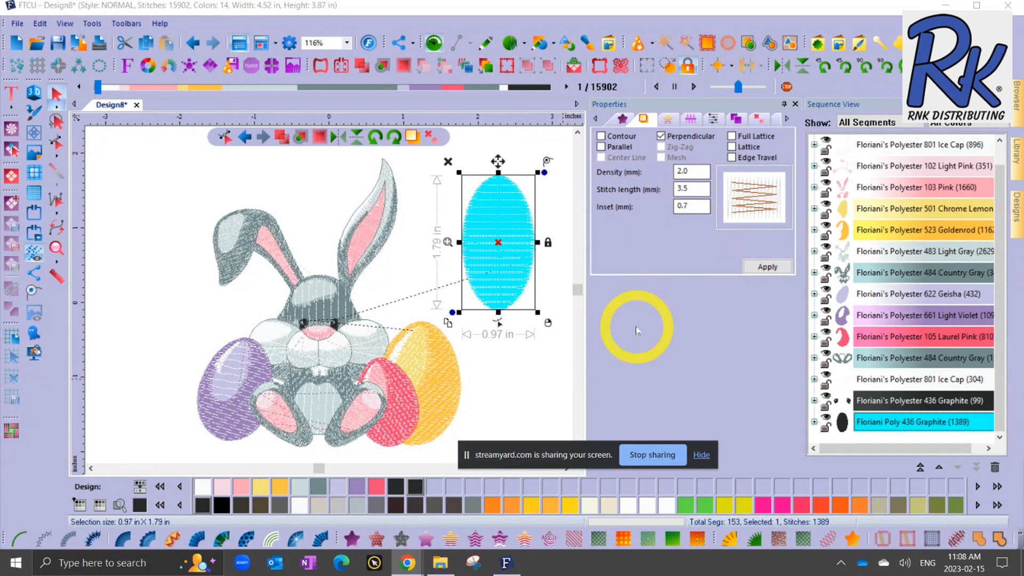
{"action": "left_click", "coordinate": [690, 119]}
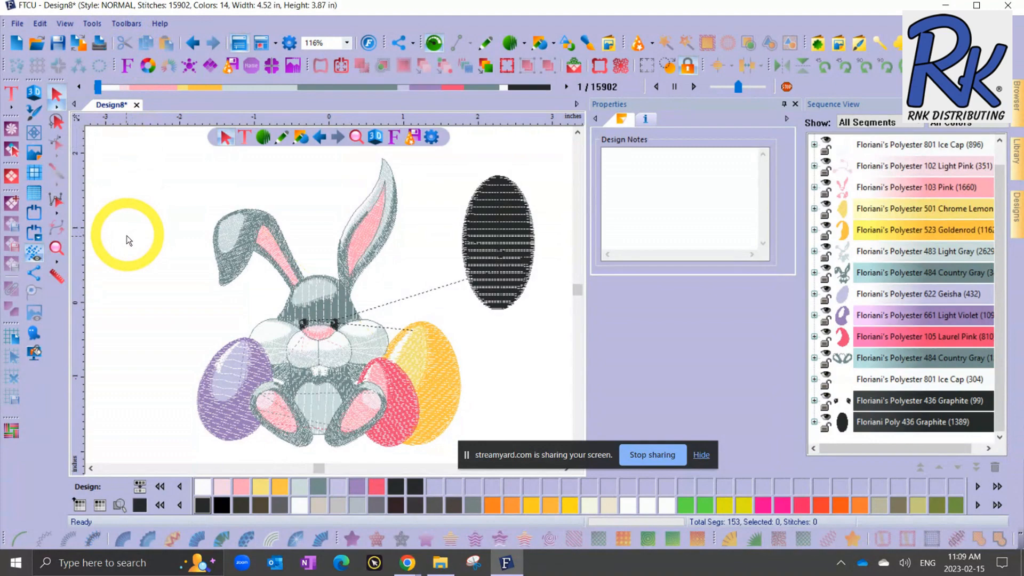
{"action": "mouse_move", "coordinate": [16, 43]}
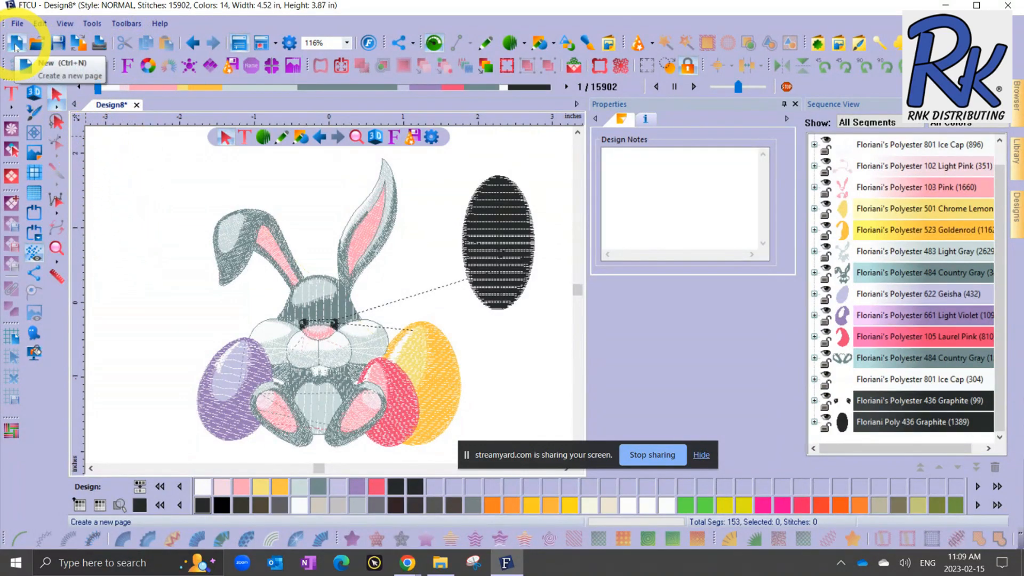
Step: Start a blank design and give a newly drawn oval a Standard Fill
{"action": "left_click", "coordinate": [16, 43]}
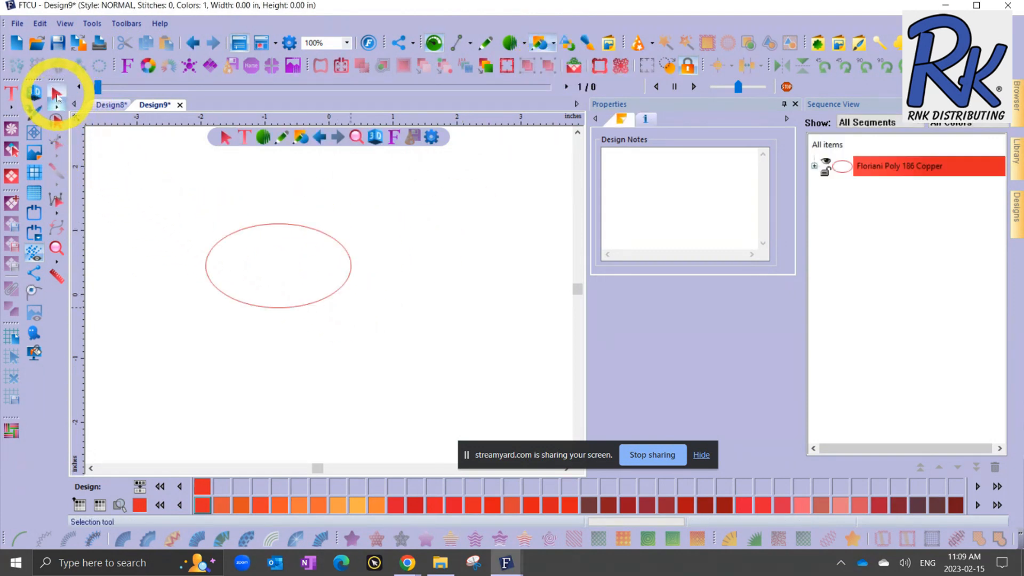
{"action": "left_click", "coordinate": [277, 265]}
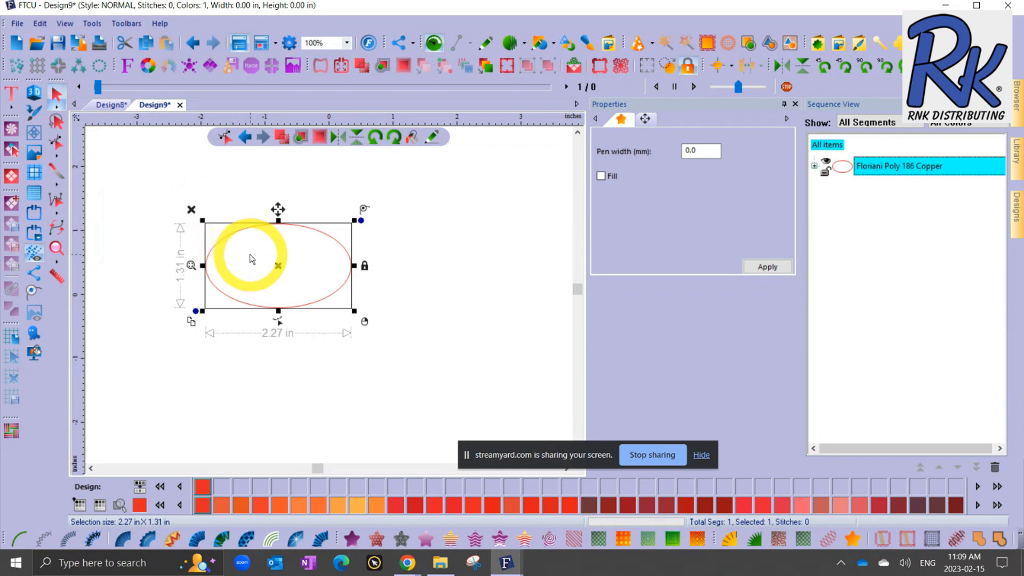
{"action": "left_click", "coordinate": [362, 537]}
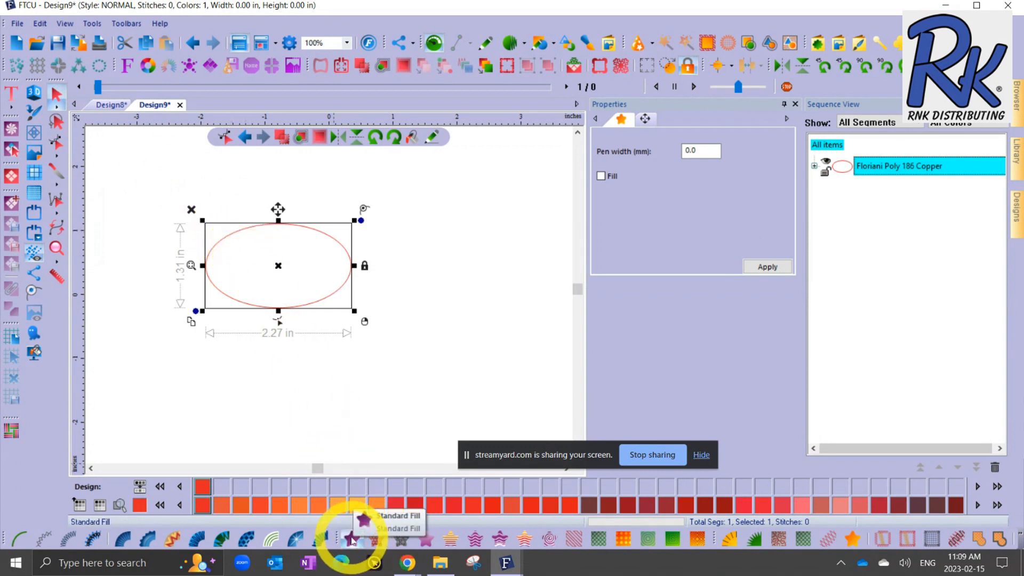
{"action": "left_click", "coordinate": [352, 538]}
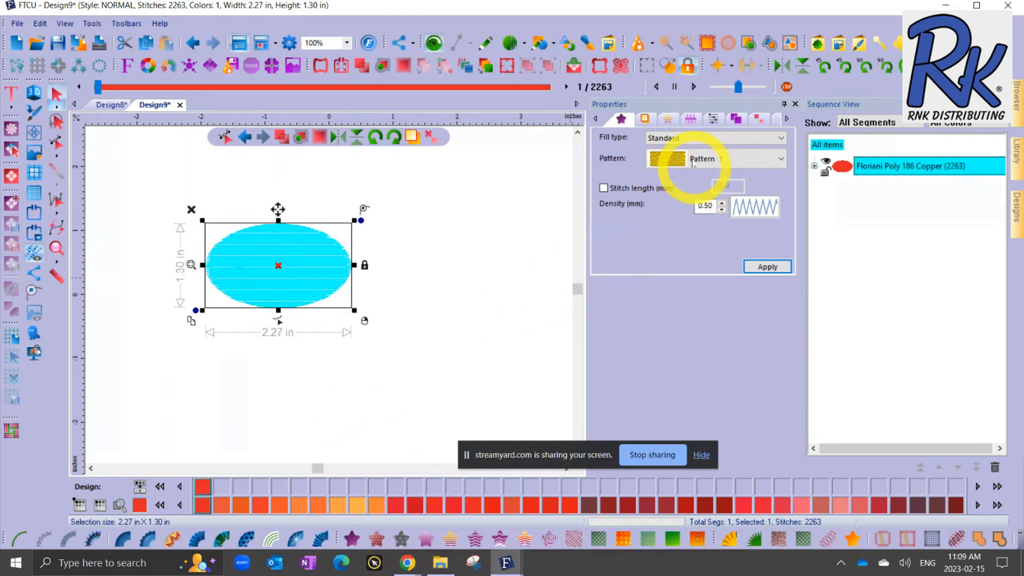
Step: Set the oval's fill to Contour with Parallel stitch lines and apply it (2050 stitches)
{"action": "left_click", "coordinate": [644, 118]}
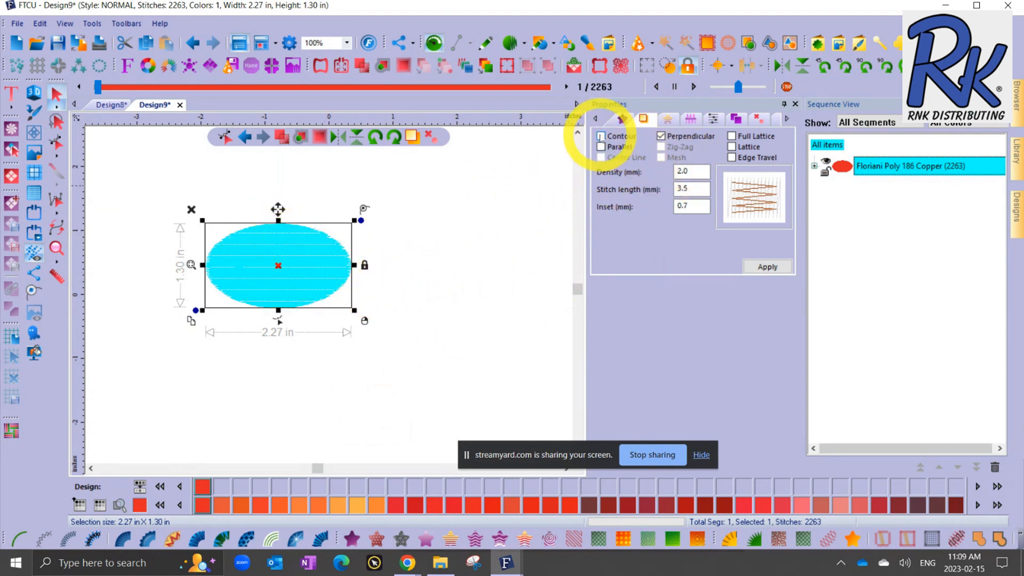
{"action": "left_click", "coordinate": [600, 136]}
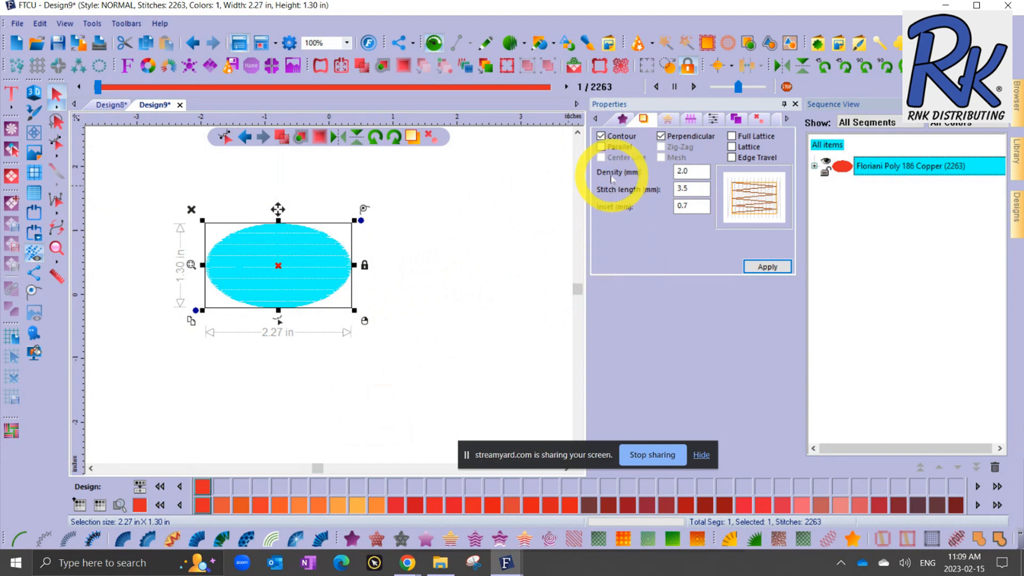
{"action": "left_click", "coordinate": [601, 146]}
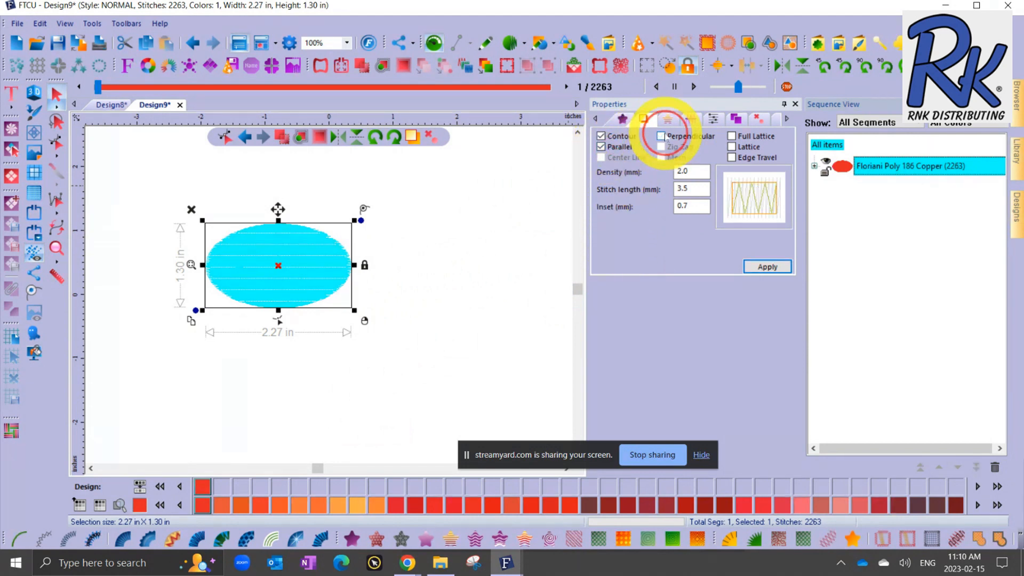
{"action": "left_click", "coordinate": [620, 118]}
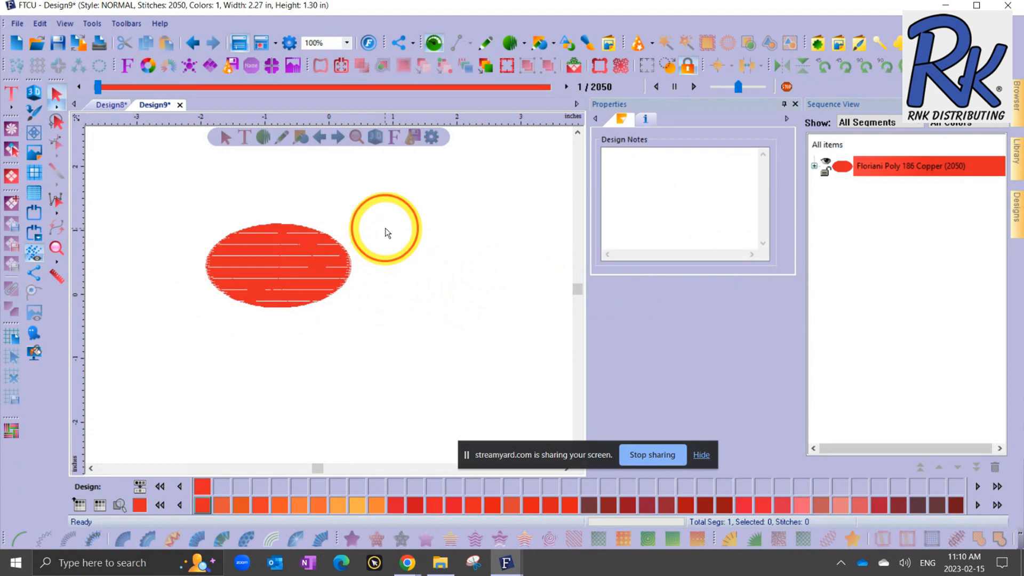
{"action": "left_click_drag", "start_coordinate": [385, 229], "coordinate": [412, 234]}
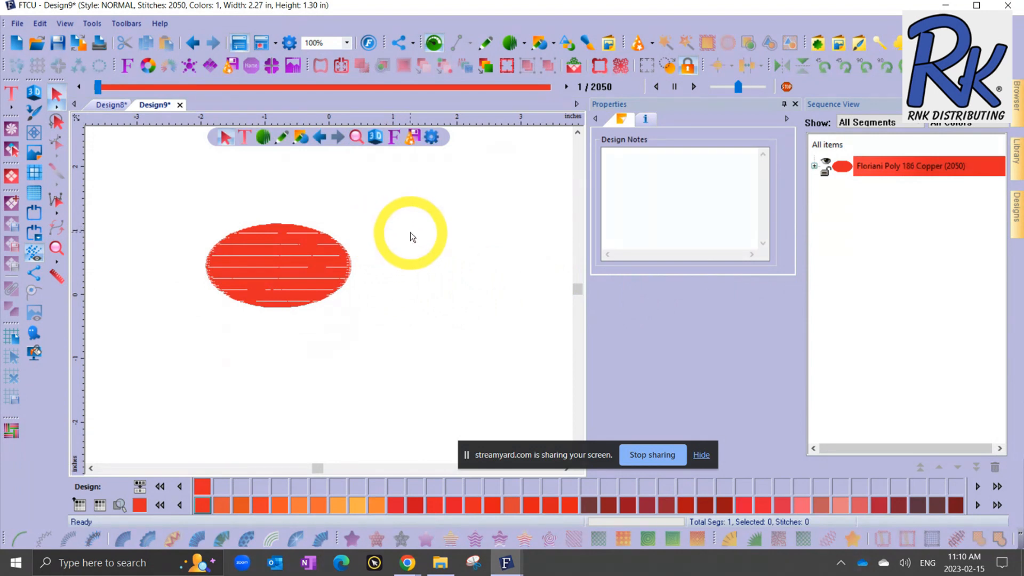
{"action": "left_click_drag", "start_coordinate": [412, 234], "coordinate": [314, 212]}
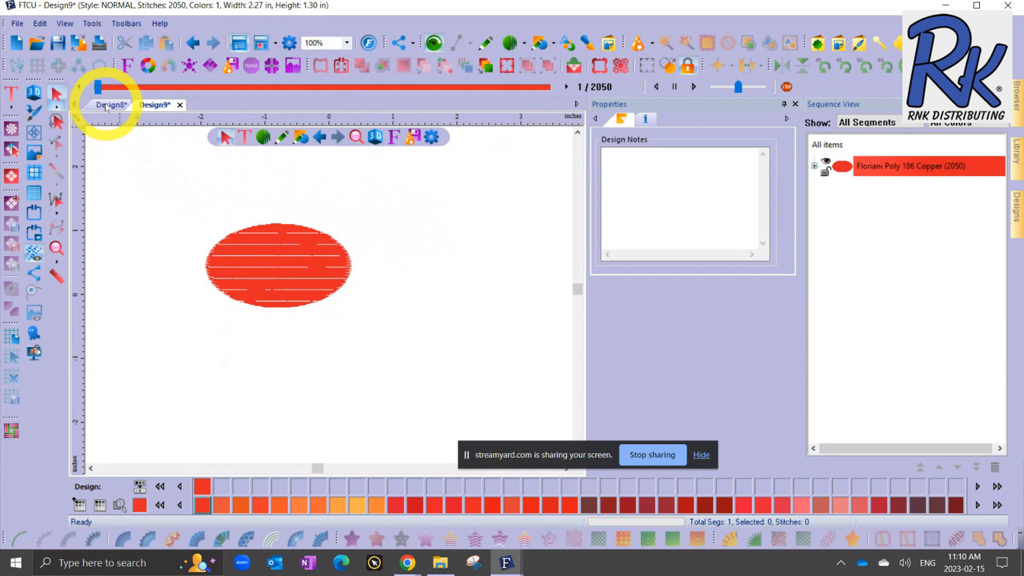
Step: Return to the Design8 bunny design and launch the Save2Sew fabric wizard
{"action": "left_click", "coordinate": [112, 105]}
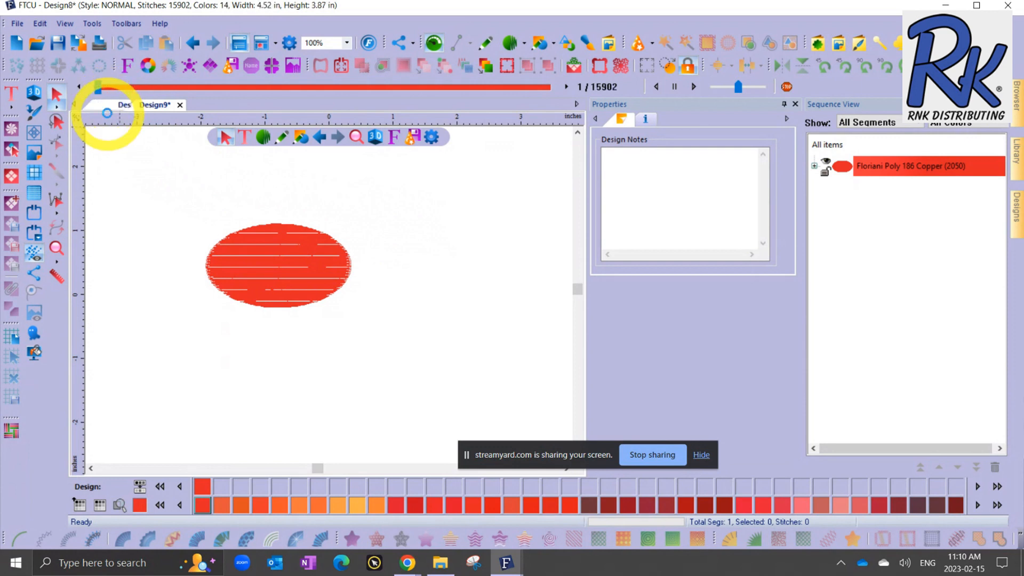
{"action": "left_click", "coordinate": [112, 106]}
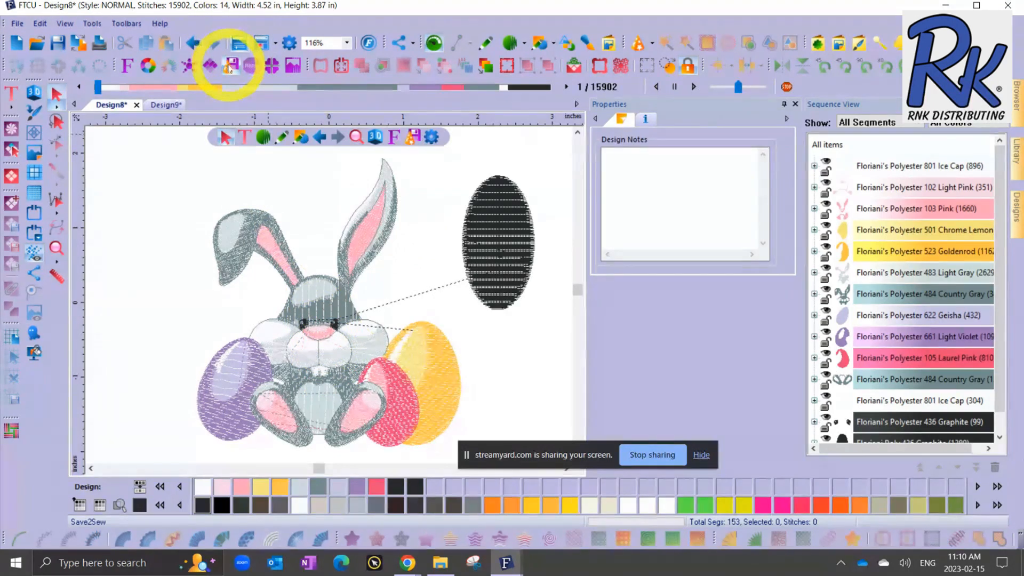
{"action": "left_click", "coordinate": [232, 65]}
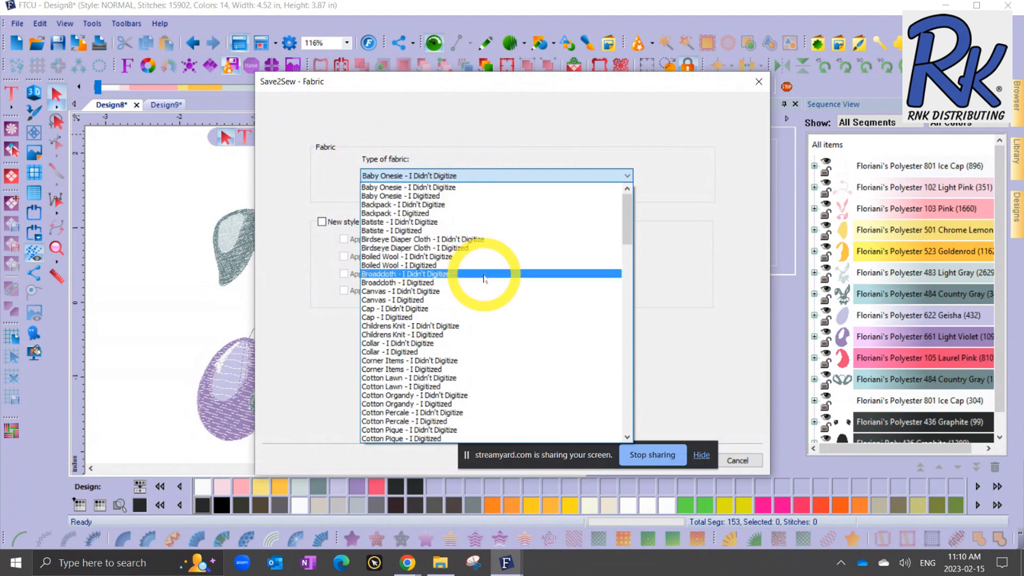
Step: Choose Fleece - I Digitized as the fabric and enable New style settings
{"action": "scroll", "scroll_direction": "down", "scroll_amount": 3}
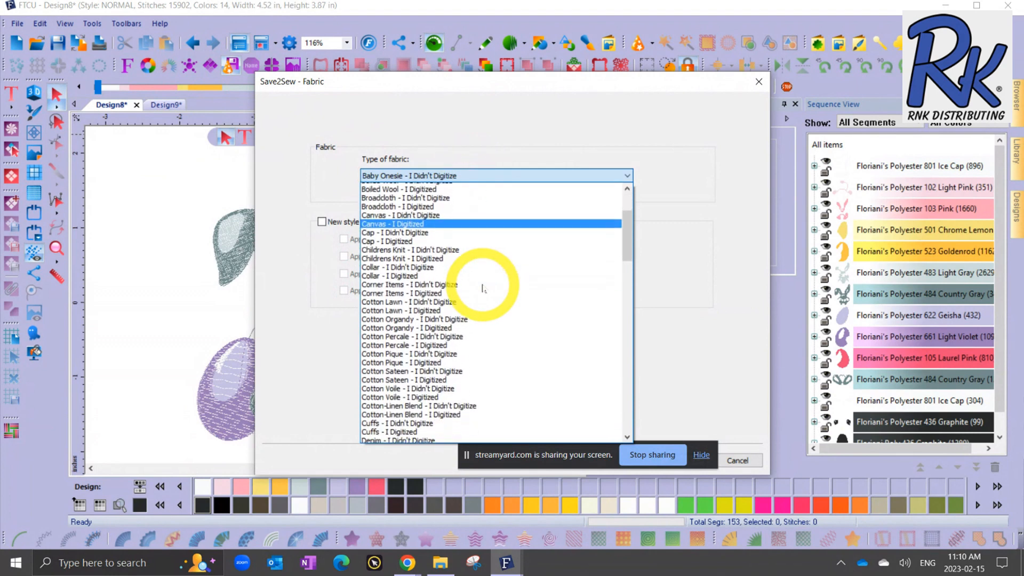
{"action": "scroll", "scroll_direction": "down", "scroll_amount": 3}
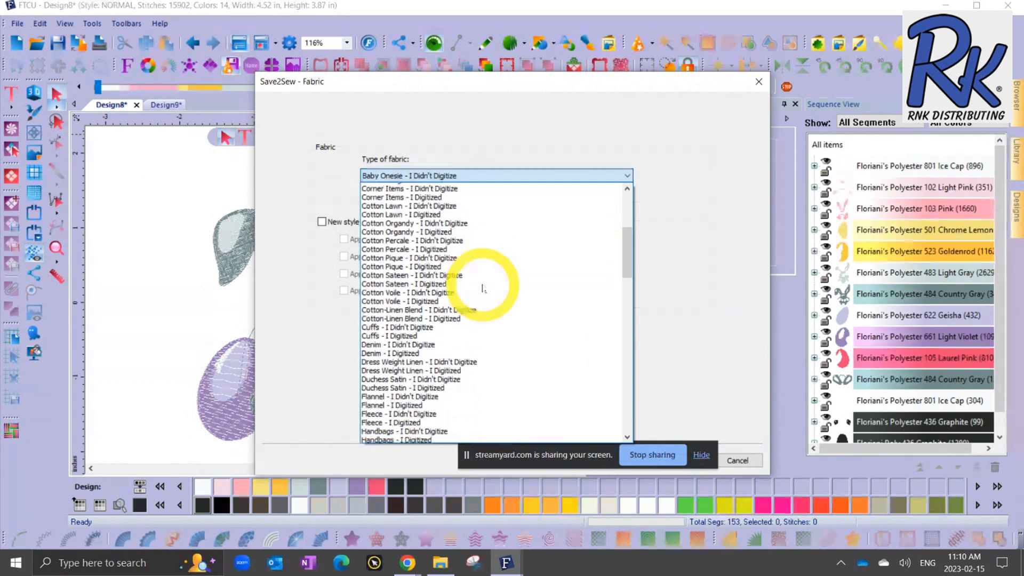
{"action": "scroll", "scroll_direction": "down", "scroll_amount": 3}
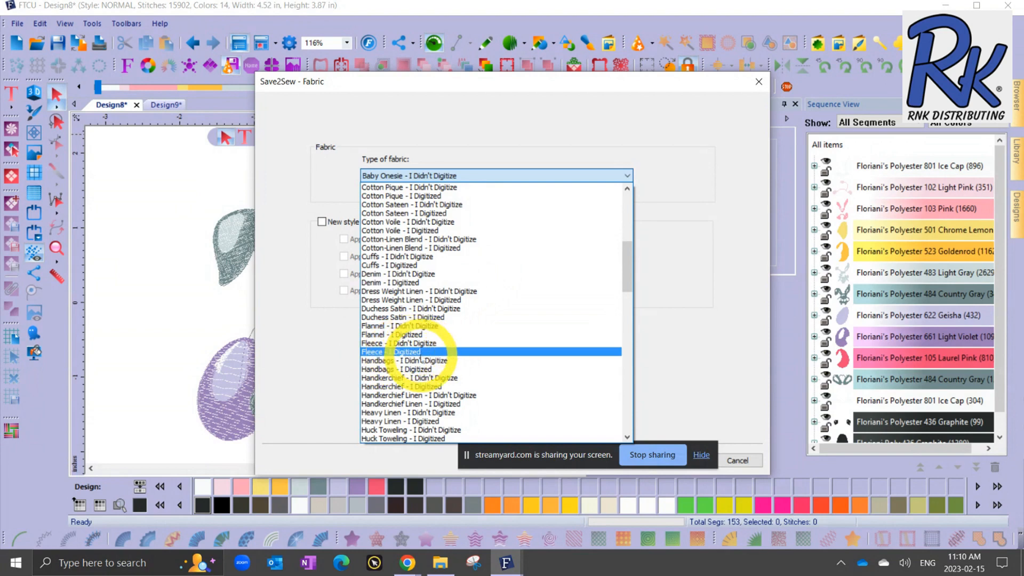
{"action": "left_click", "coordinate": [392, 351]}
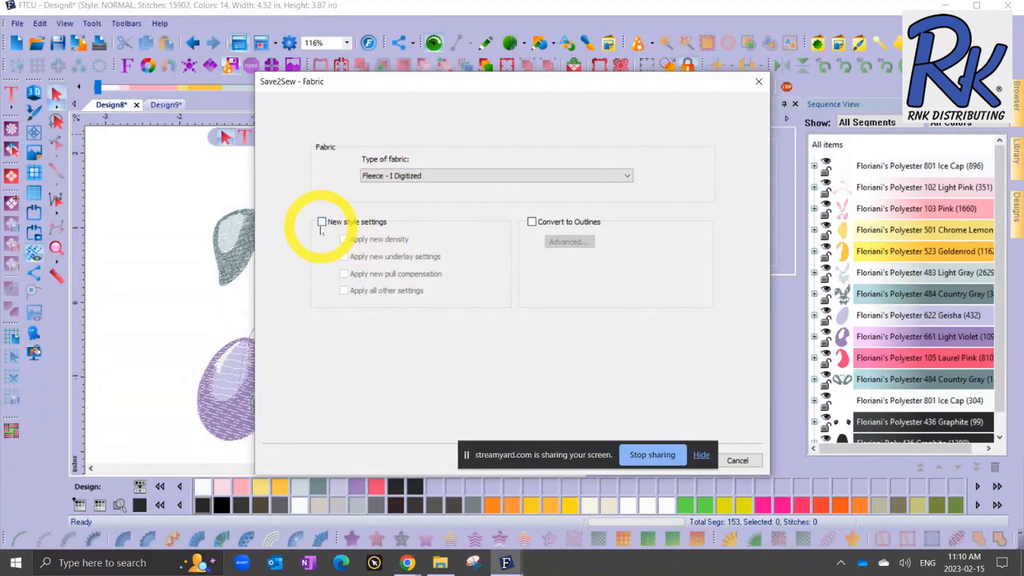
{"action": "left_click", "coordinate": [321, 221]}
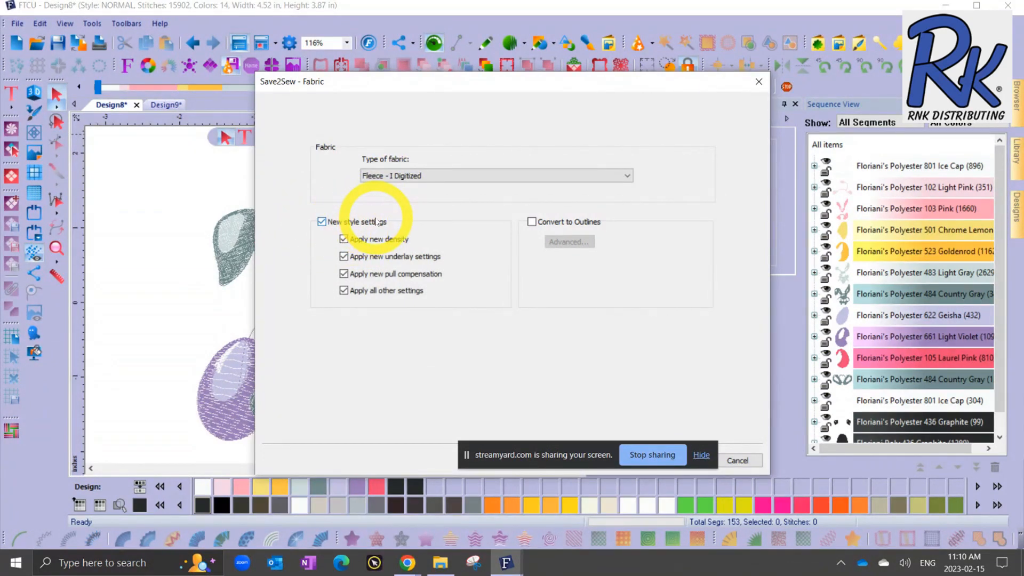
{"action": "mouse_move", "coordinate": [382, 320]}
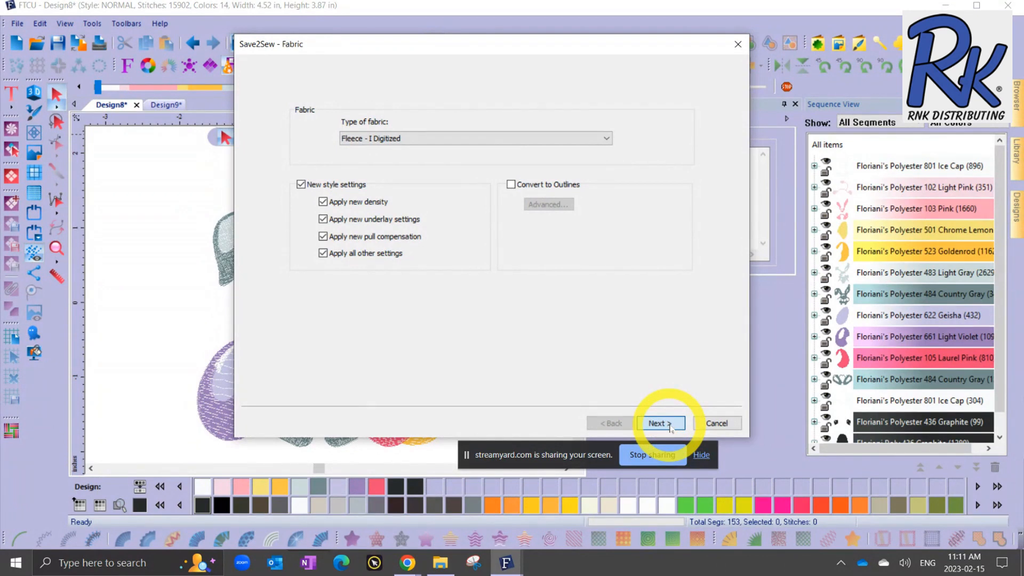
Step: Step through the stabilizer and topping instructions and finish the wizard, restitching to 20,547 stitches
{"action": "left_click", "coordinate": [660, 424]}
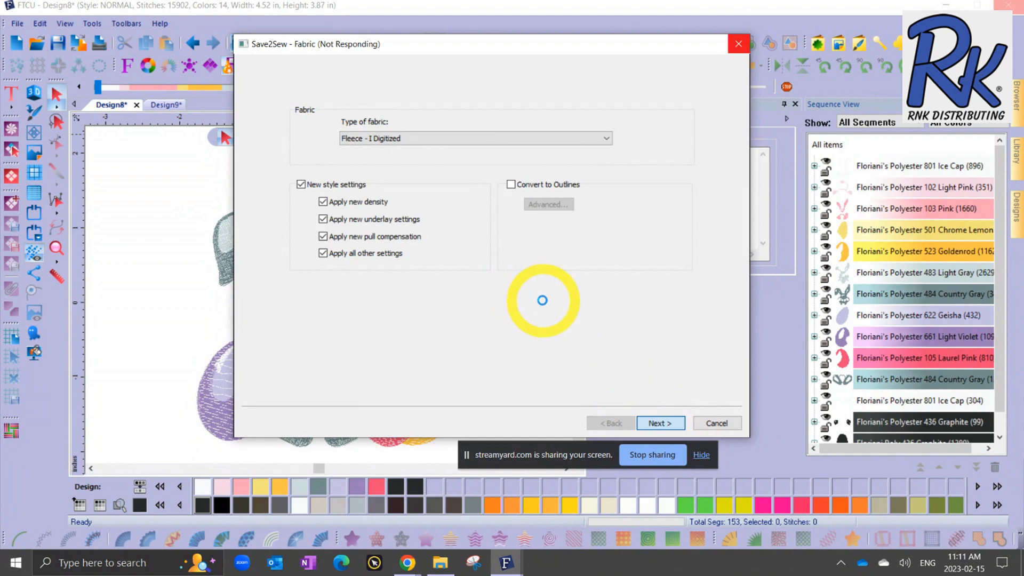
{"action": "left_click", "coordinate": [660, 424]}
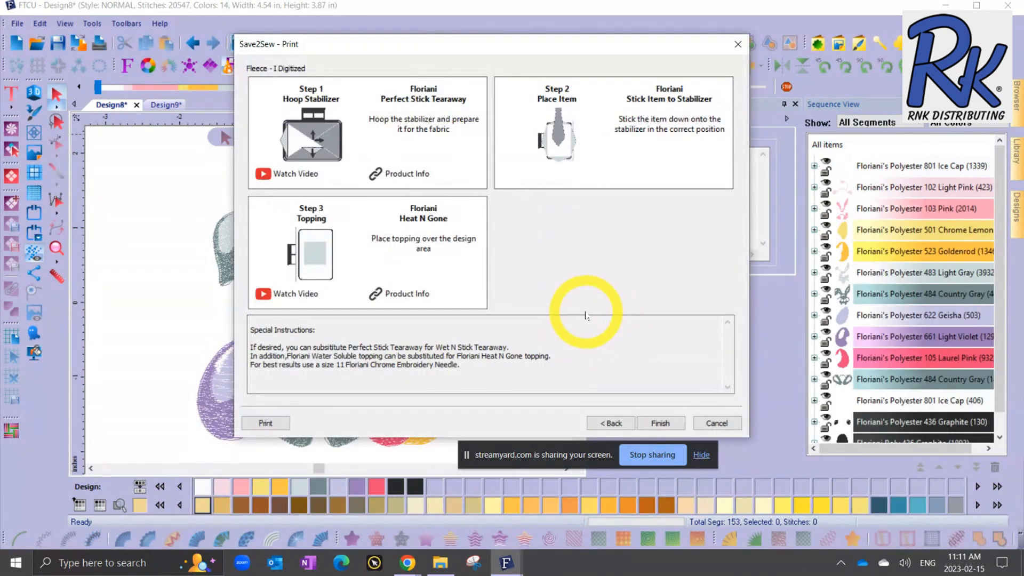
{"action": "mouse_move", "coordinate": [366, 103]}
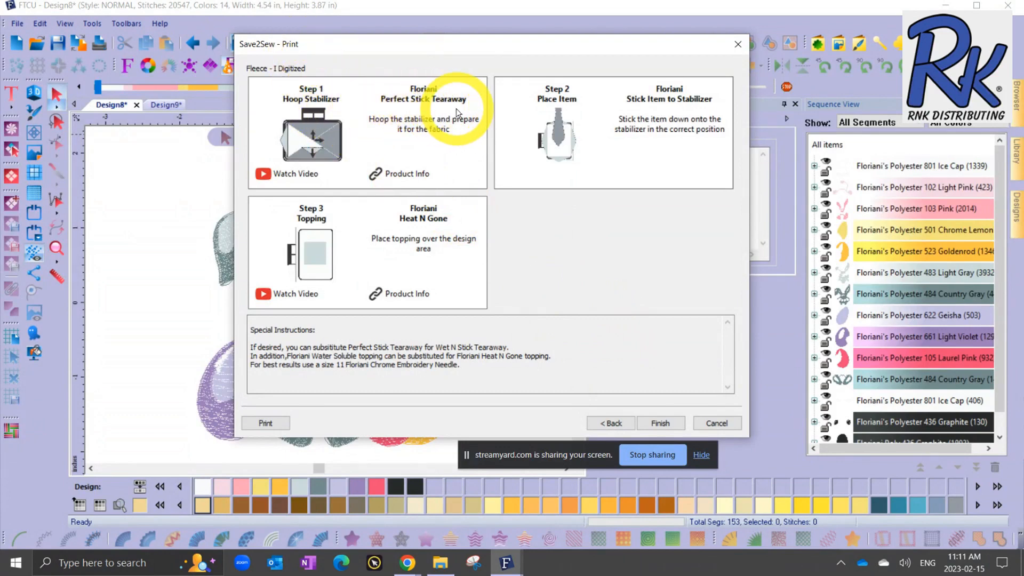
{"action": "mouse_move", "coordinate": [562, 141]}
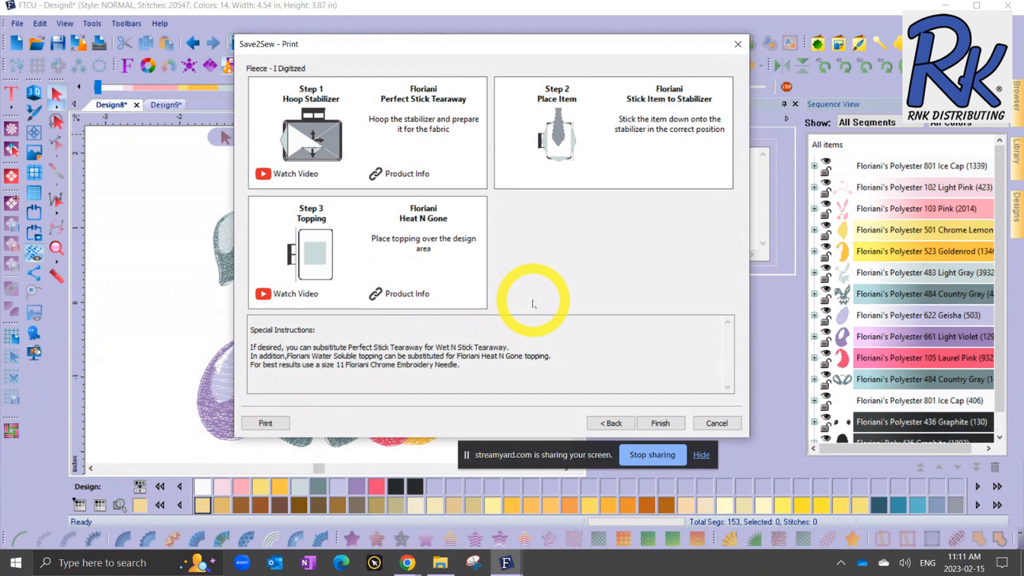
{"action": "left_click", "coordinate": [659, 418]}
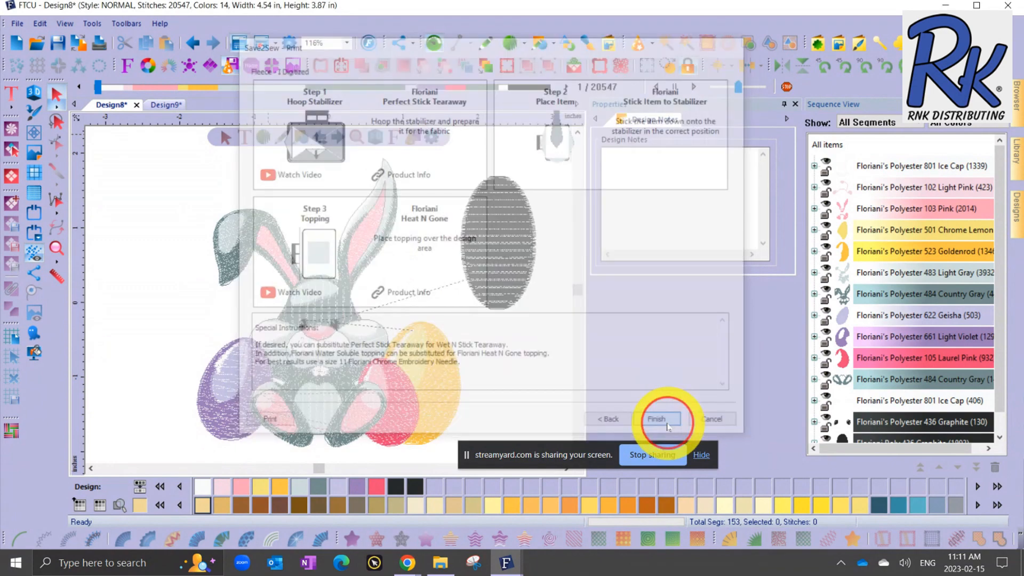
{"action": "left_click", "coordinate": [655, 418]}
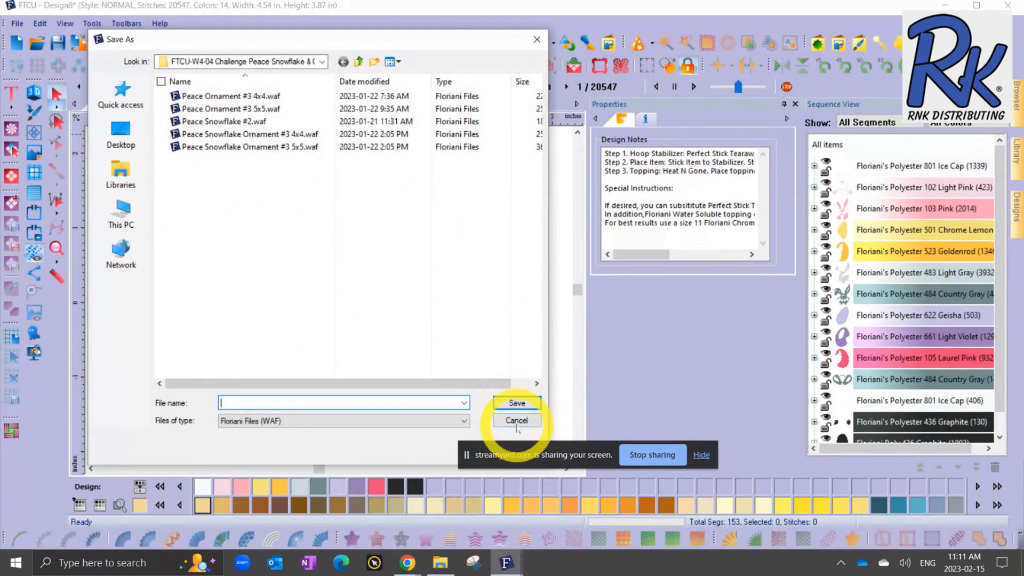
Step: Cancel the Save As prompt, then review and re-apply the Light Violet egg's 1,250-stitch pattern fill
{"action": "left_click", "coordinate": [516, 420]}
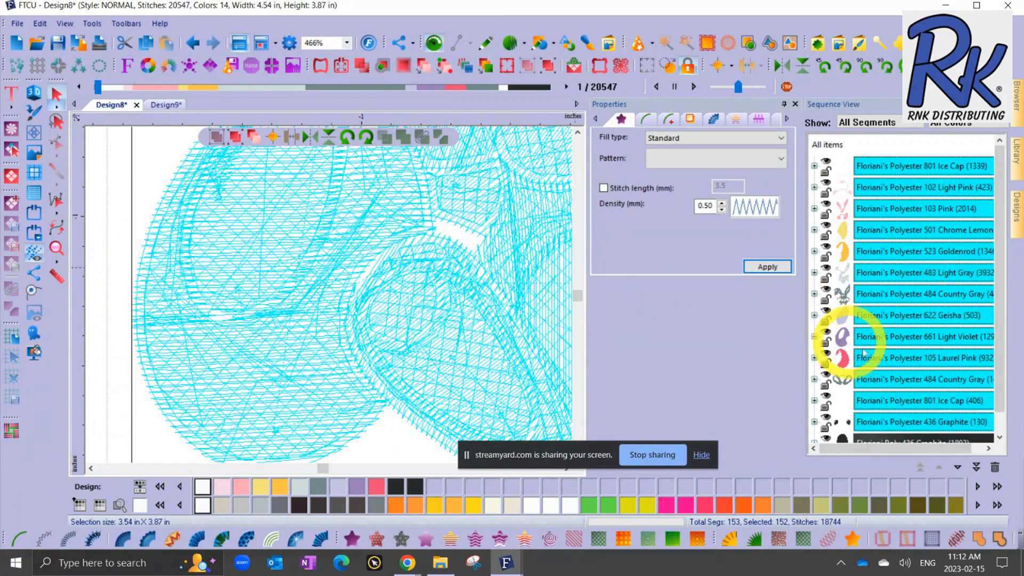
{"action": "left_click", "coordinate": [920, 336]}
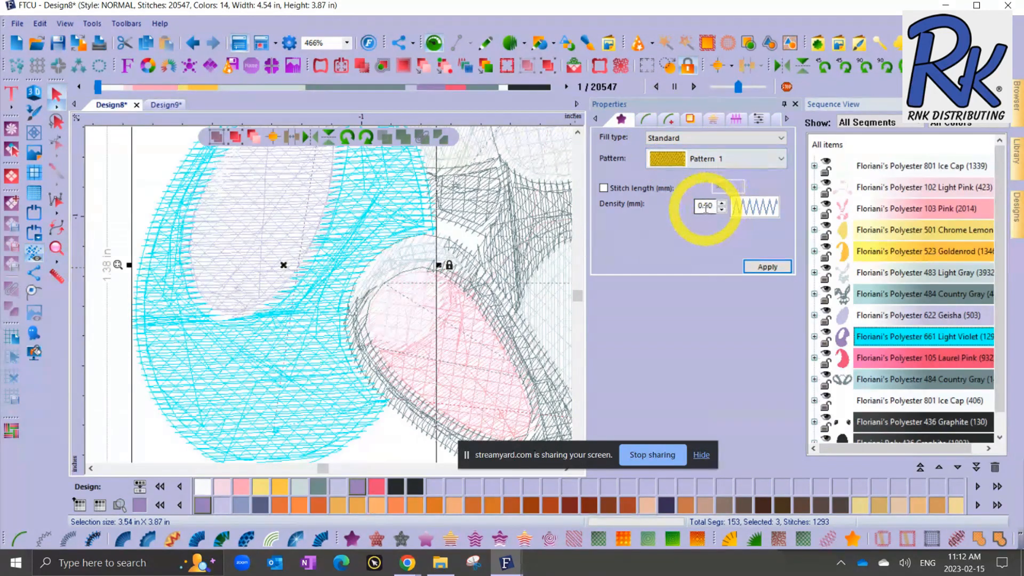
{"action": "left_click", "coordinate": [689, 119]}
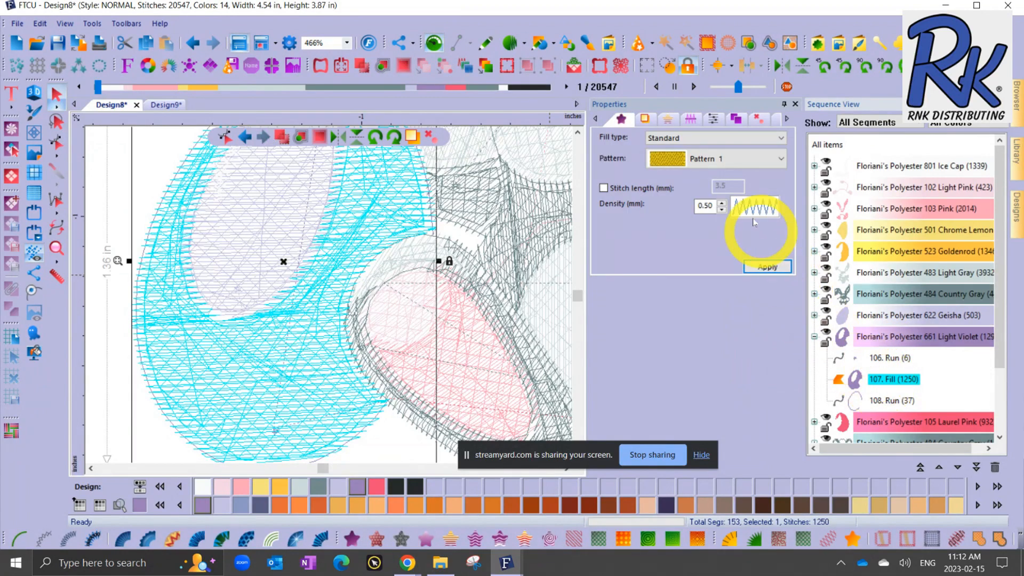
{"action": "left_click", "coordinate": [644, 118]}
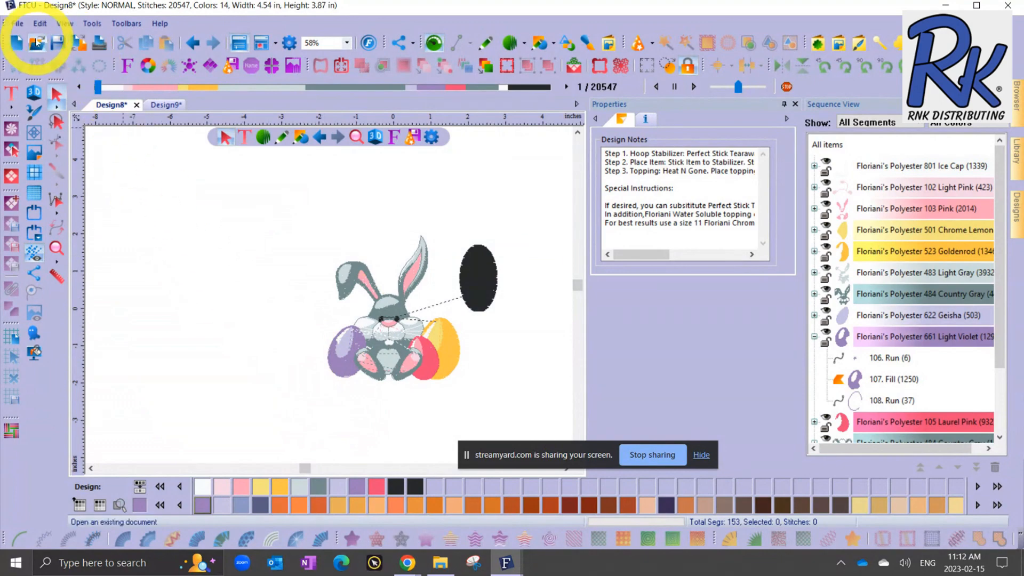
Step: Start File > New and choose Fleece - I Digitized in the New Page style list
{"action": "left_click", "coordinate": [16, 24]}
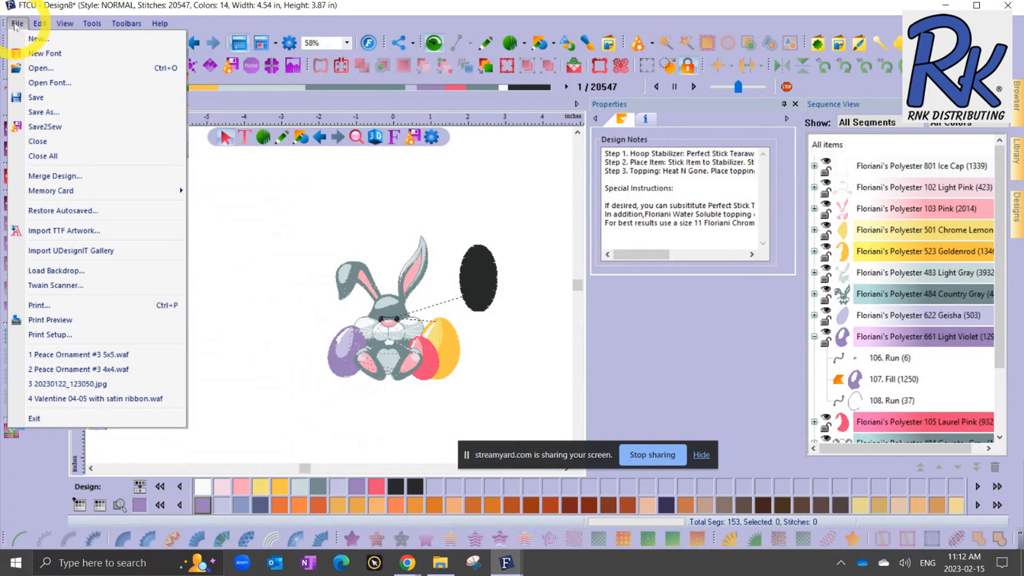
{"action": "mouse_move", "coordinate": [39, 38]}
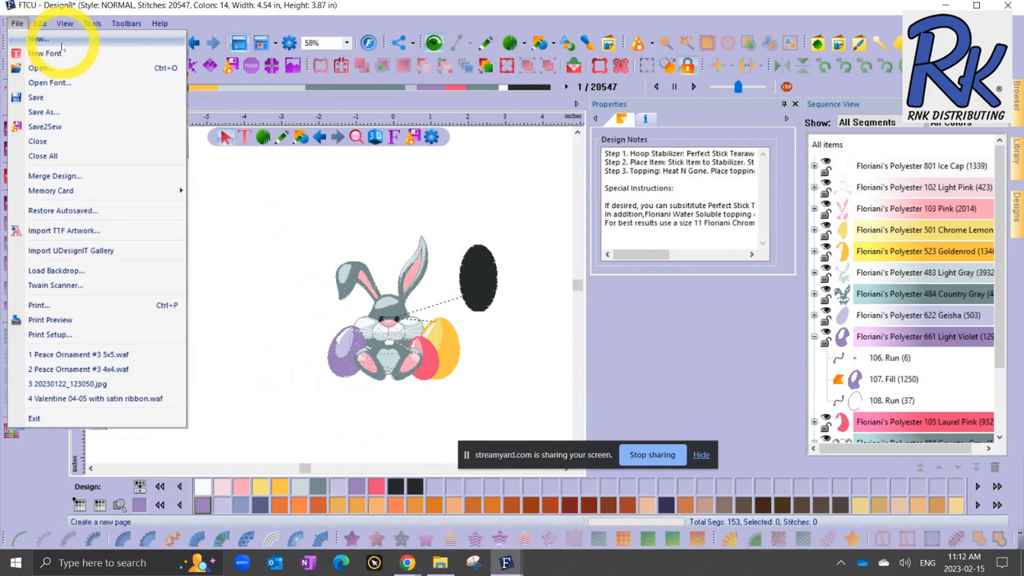
{"action": "left_click", "coordinate": [40, 38]}
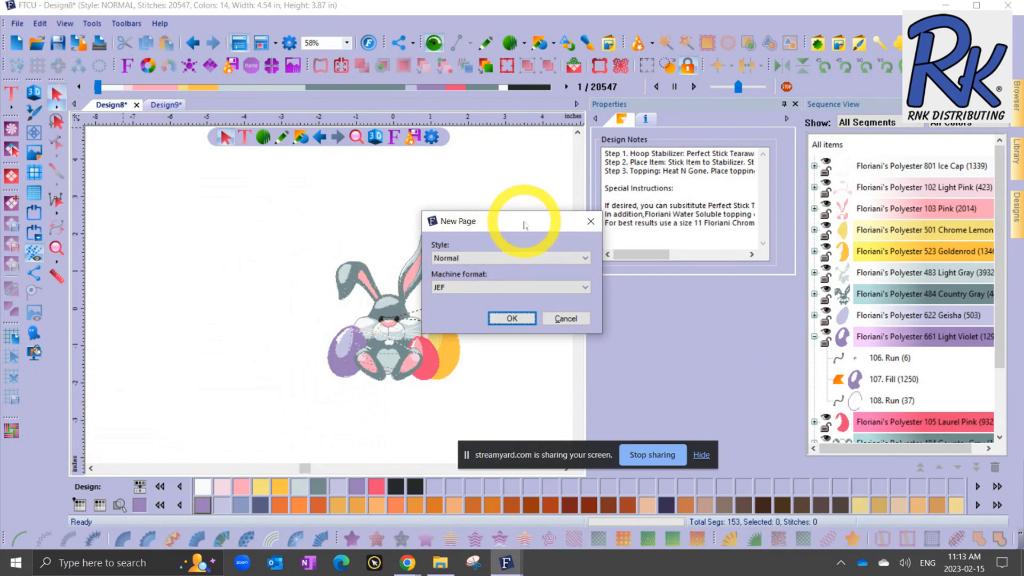
{"action": "left_click_drag", "start_coordinate": [509, 221], "coordinate": [221, 185]}
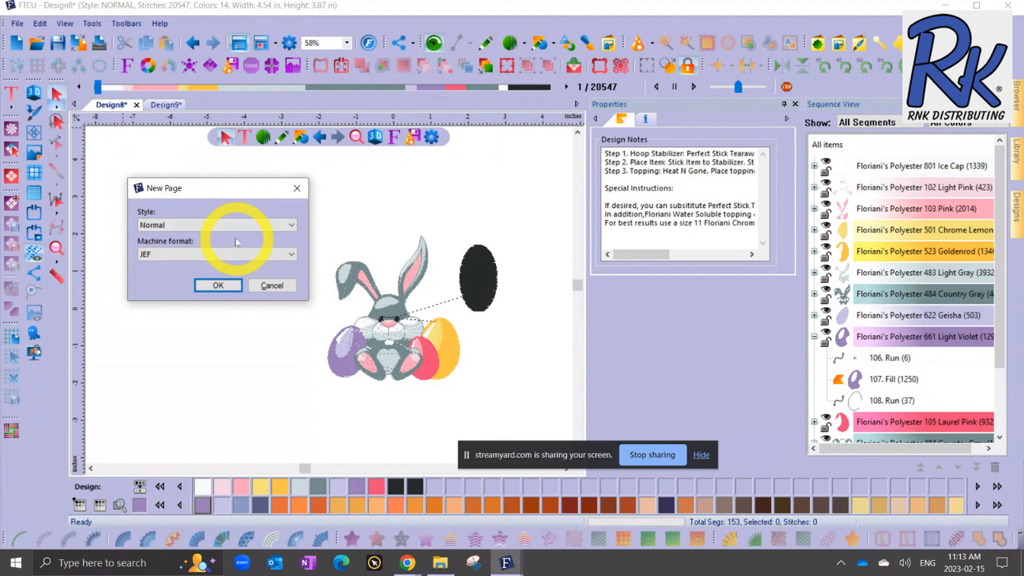
{"action": "left_click", "coordinate": [216, 225]}
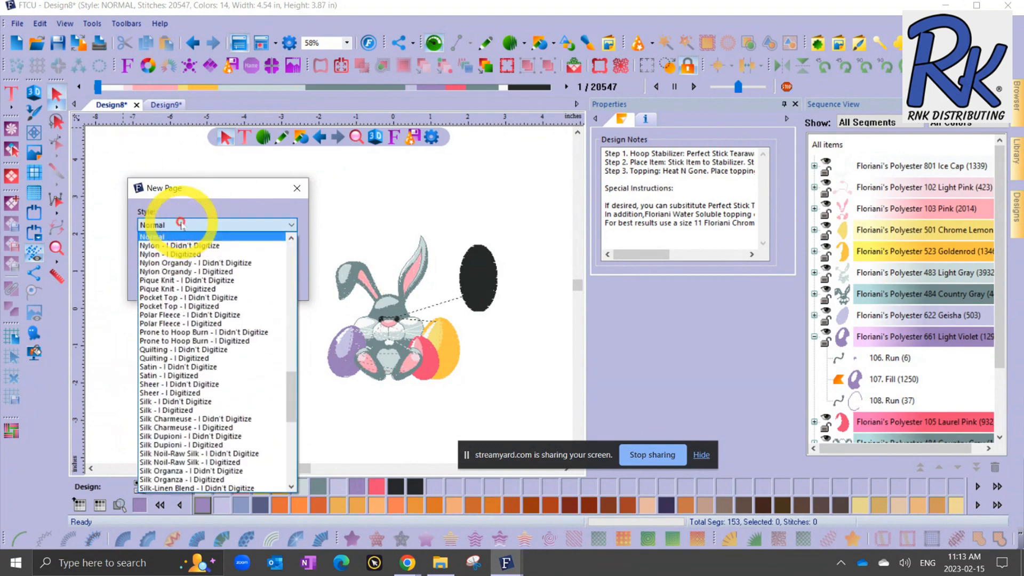
{"action": "scroll", "scroll_direction": "down", "scroll_amount": 3}
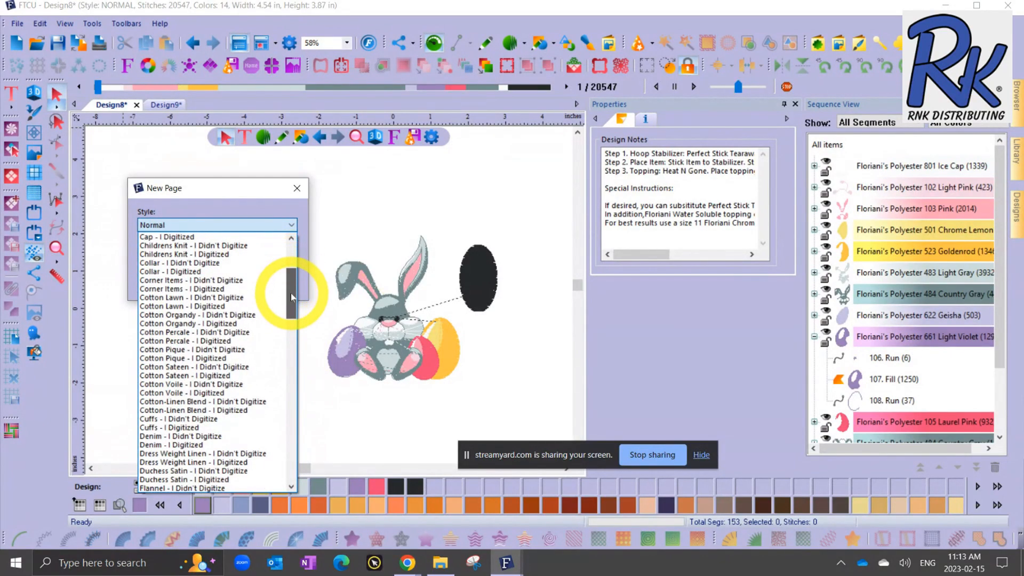
{"action": "scroll", "scroll_direction": "down", "scroll_amount": 3}
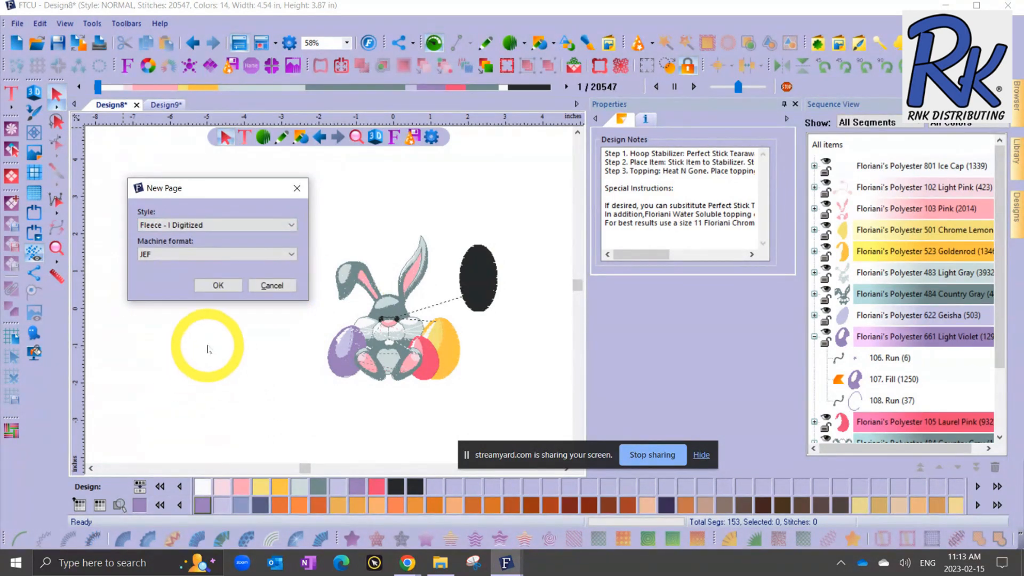
Step: Confirm the fleece page and draw a copper ellipse outline, ready for selection
{"action": "left_click", "coordinate": [218, 286]}
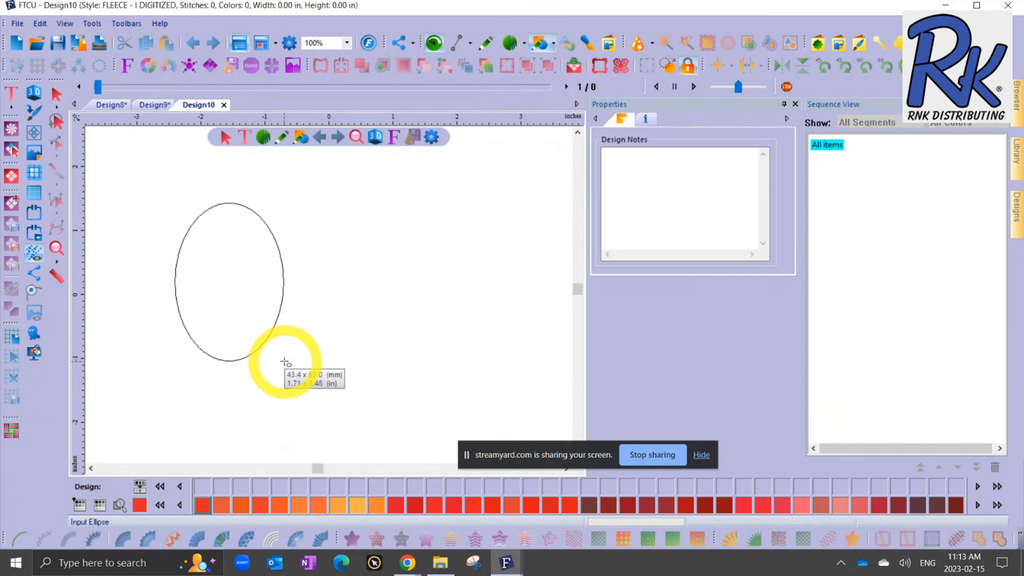
{"action": "left_click", "coordinate": [56, 94]}
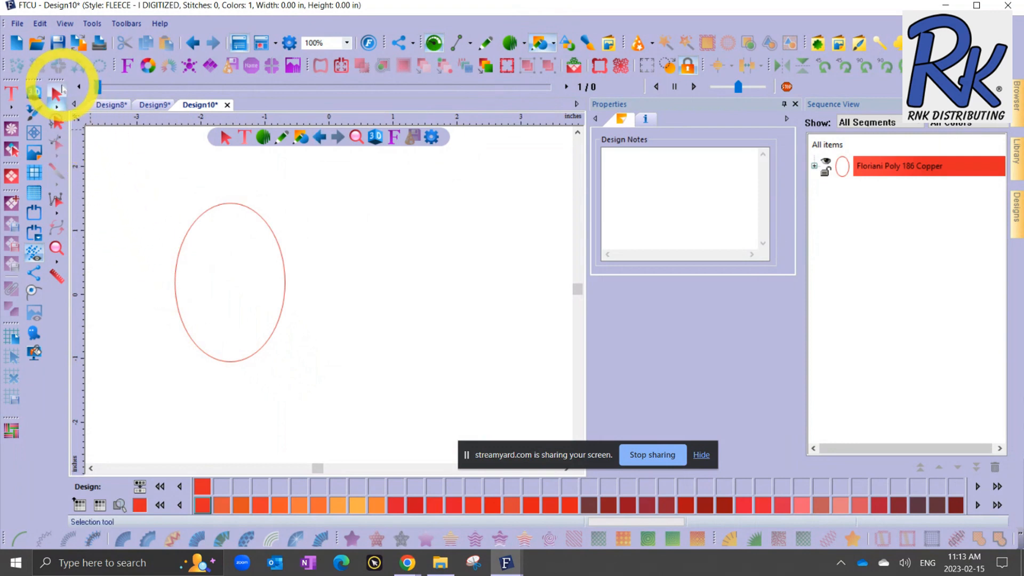
{"action": "left_click", "coordinate": [228, 274]}
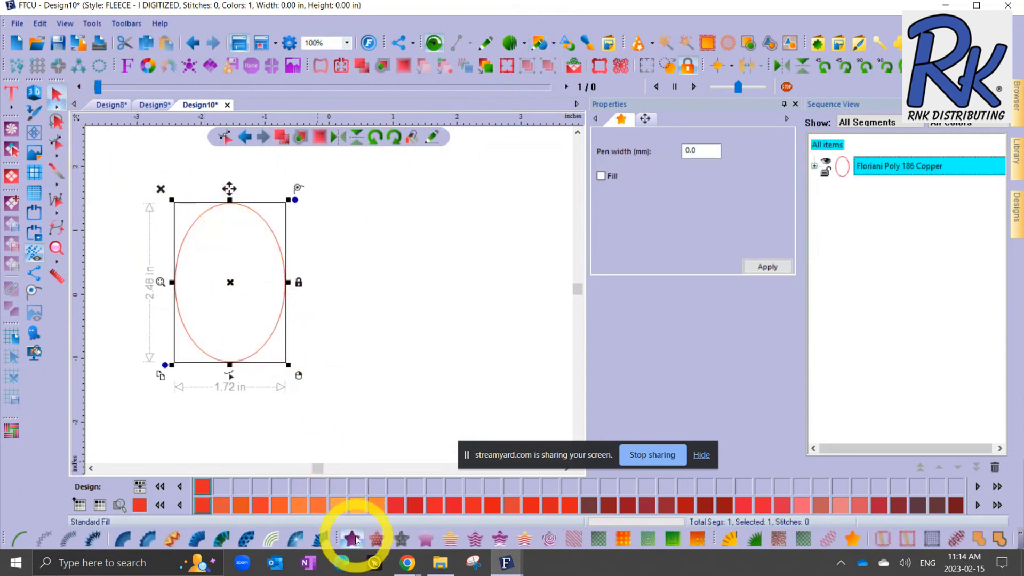
Step: Give the ellipse a Standard Fill with Contour and Full Lattice underlay (3,999 stitches)
{"action": "left_click", "coordinate": [351, 538]}
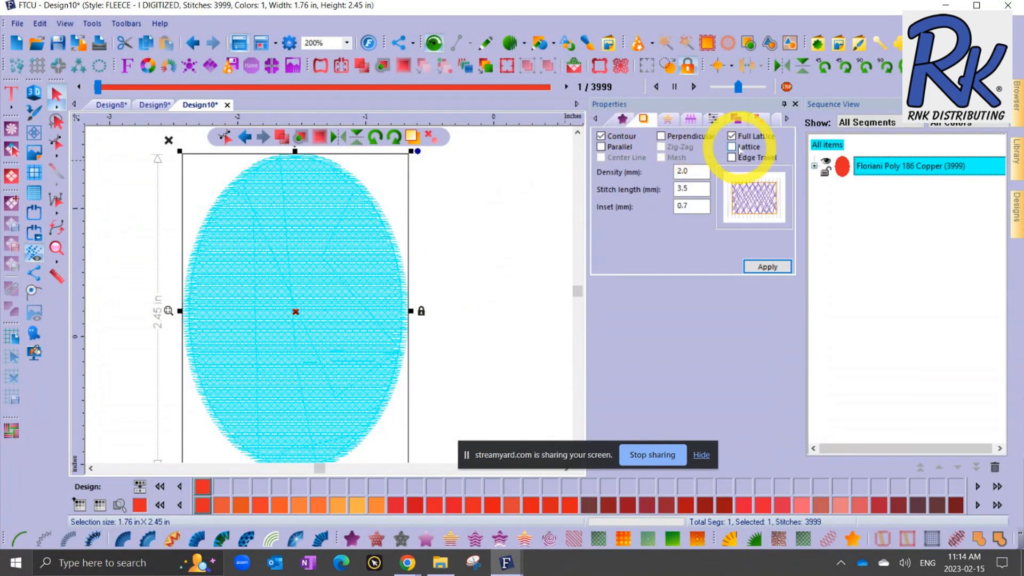
{"action": "left_click", "coordinate": [731, 147]}
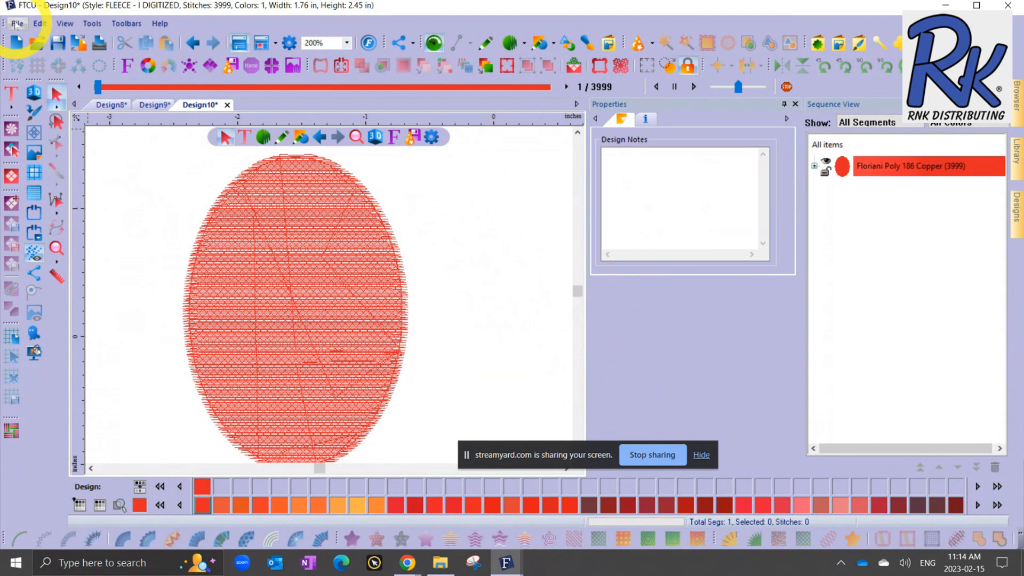
Step: Start File > New and select Knit-Tshirt - I Digitized as the page style
{"action": "left_click", "coordinate": [16, 23]}
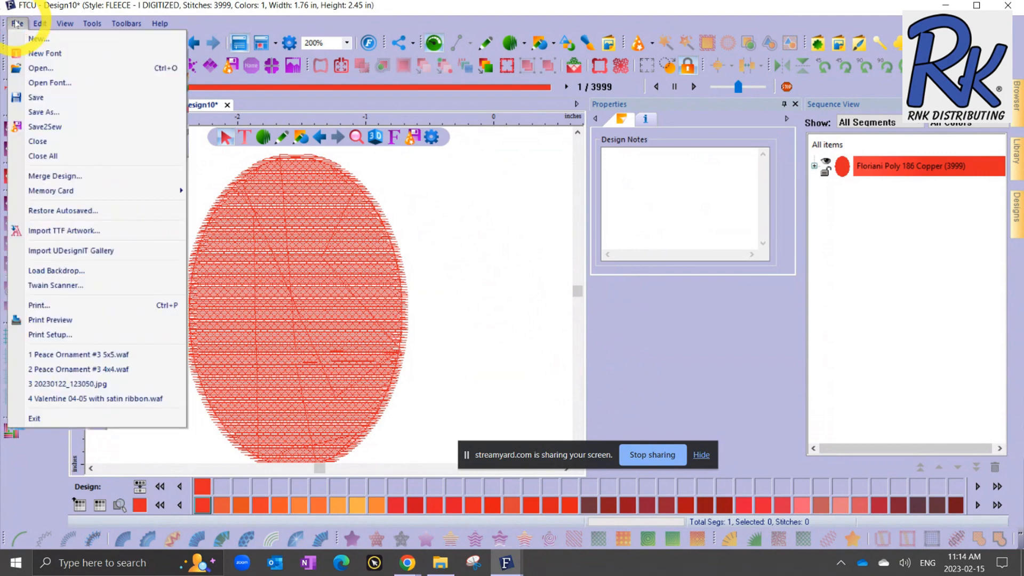
{"action": "left_click", "coordinate": [38, 38]}
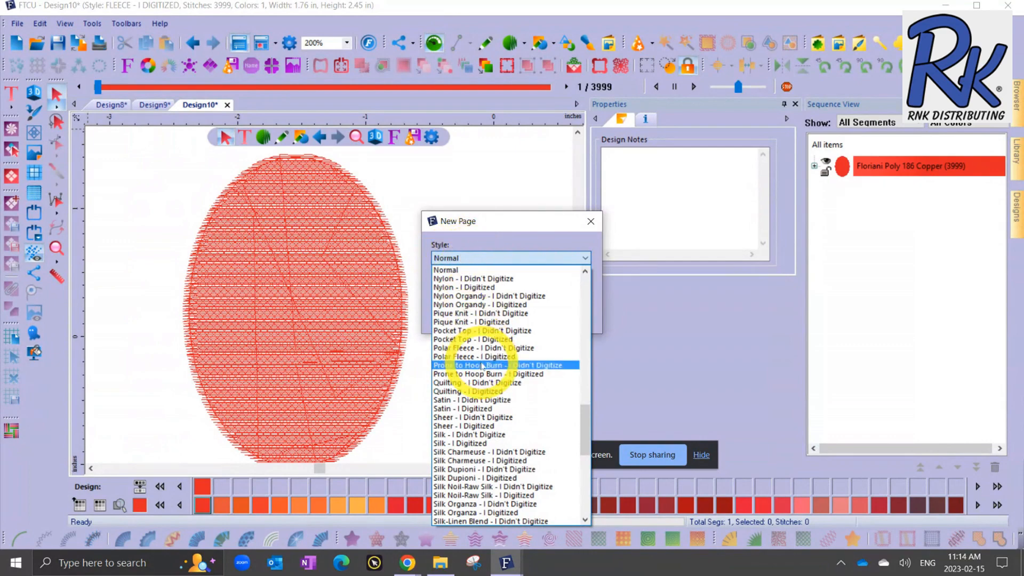
{"action": "scroll", "scroll_direction": "down", "scroll_amount": 3}
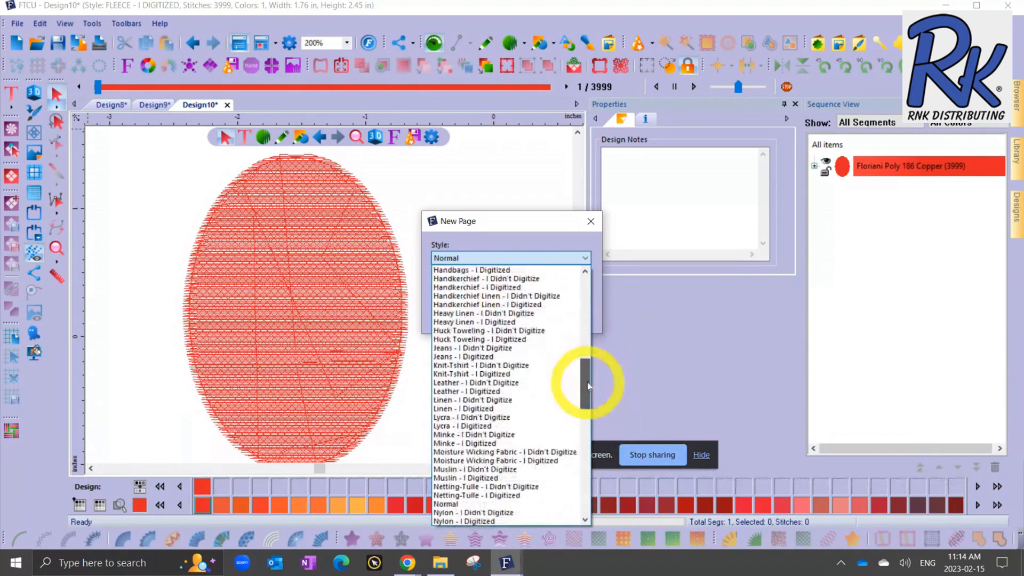
{"action": "left_click", "coordinate": [472, 373]}
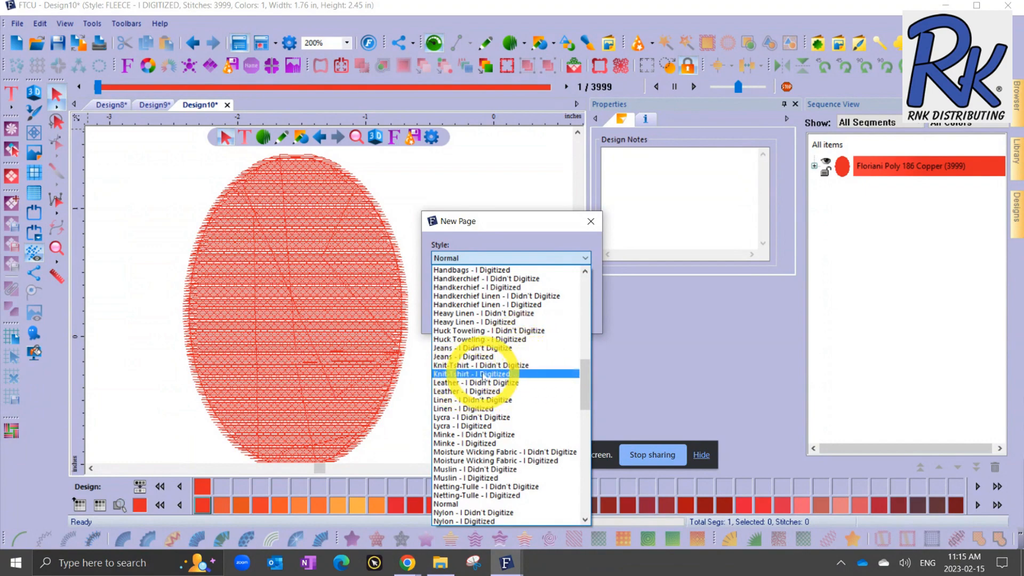
{"action": "left_click", "coordinate": [471, 373]}
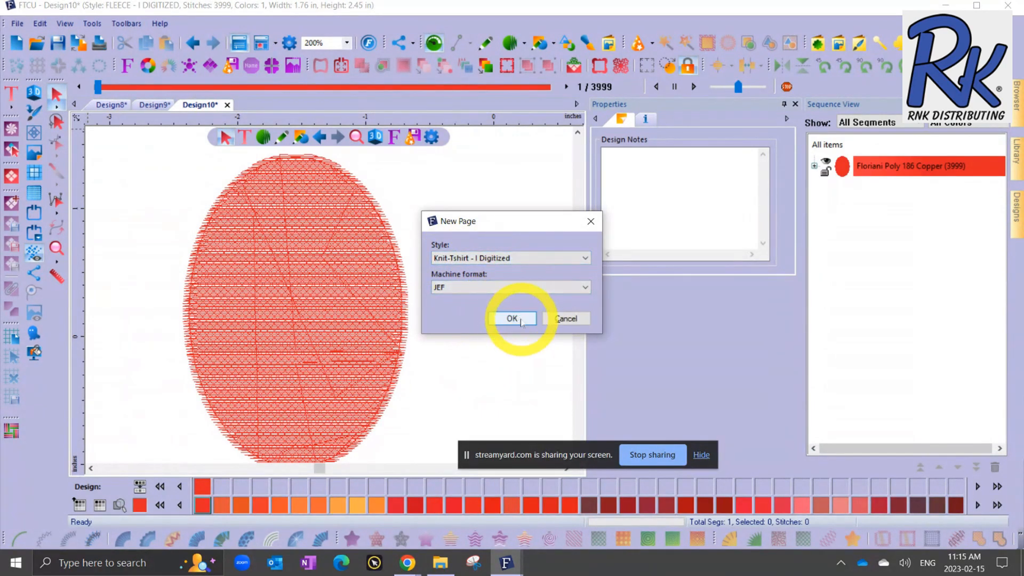
Step: Create the knit T-shirt page and set the ellipse's Standard Fill to Contour with Perpendicular underlay (4,070 stitches)
{"action": "left_click", "coordinate": [511, 318]}
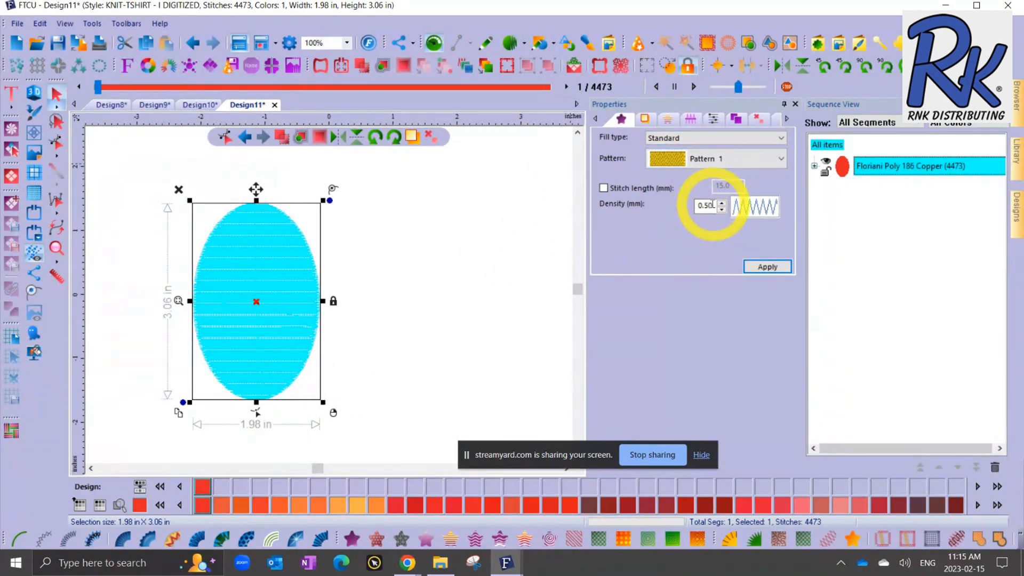
{"action": "left_click", "coordinate": [643, 118]}
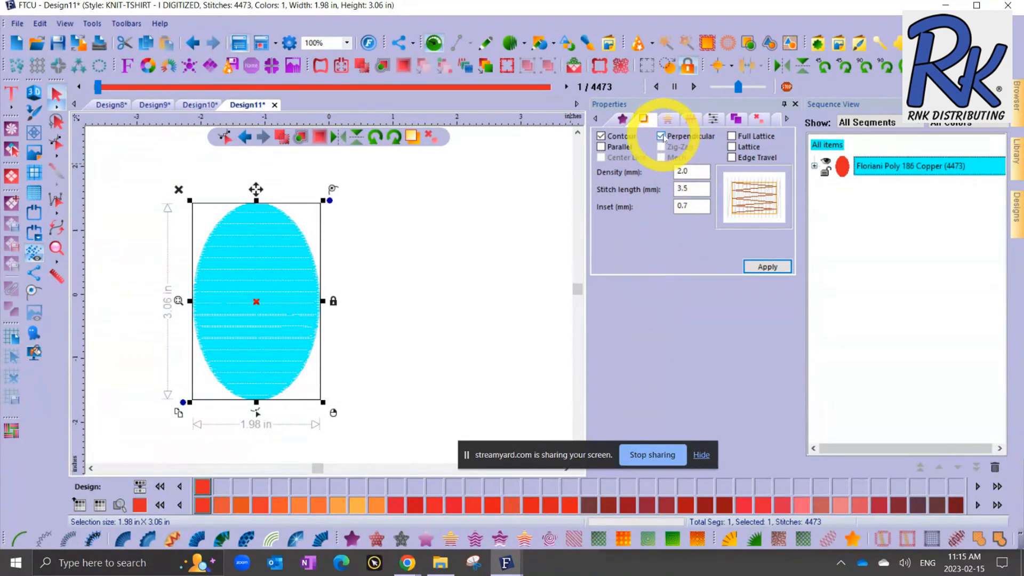
{"action": "left_click", "coordinate": [601, 146]}
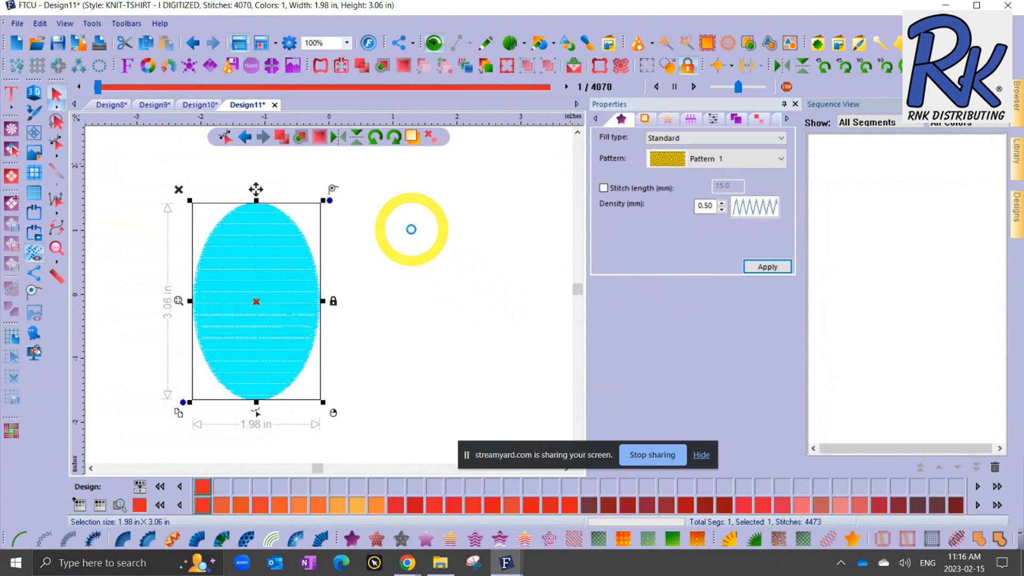
{"action": "left_click", "coordinate": [766, 266]}
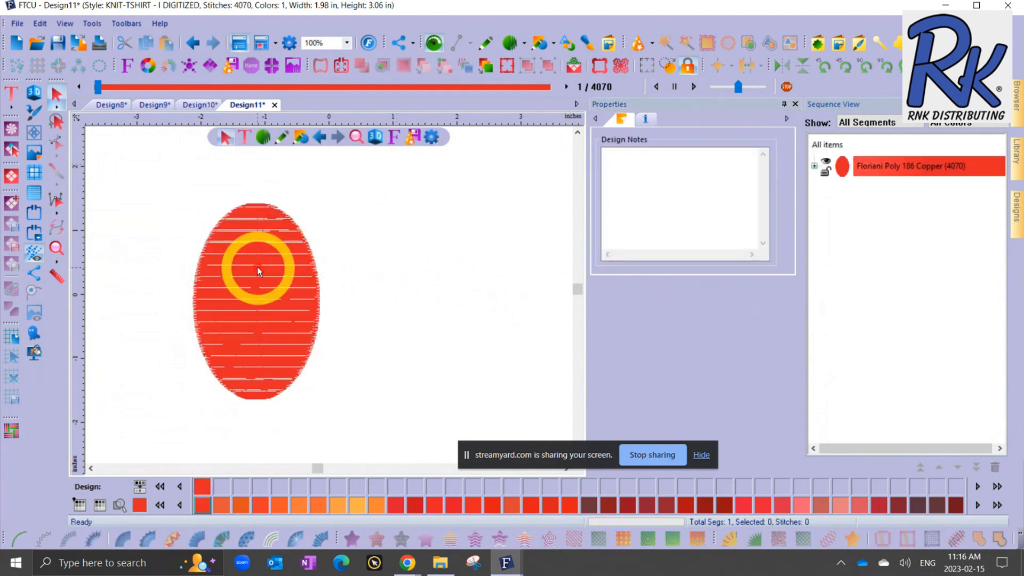
Step: Zoom in and back out to inspect the ellipse's stitches
{"action": "left_click", "coordinate": [319, 43]}
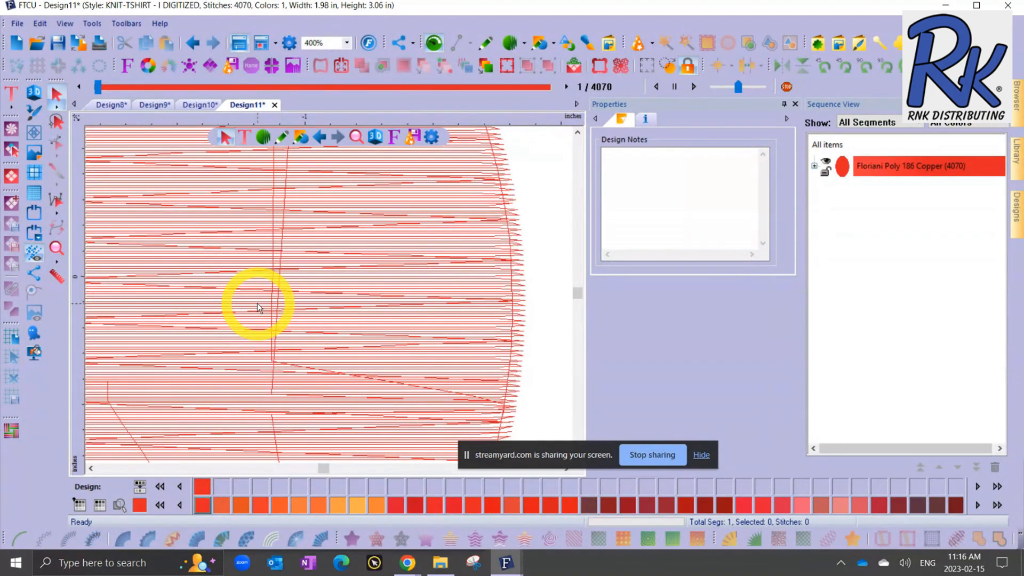
{"action": "left_click", "coordinate": [345, 42]}
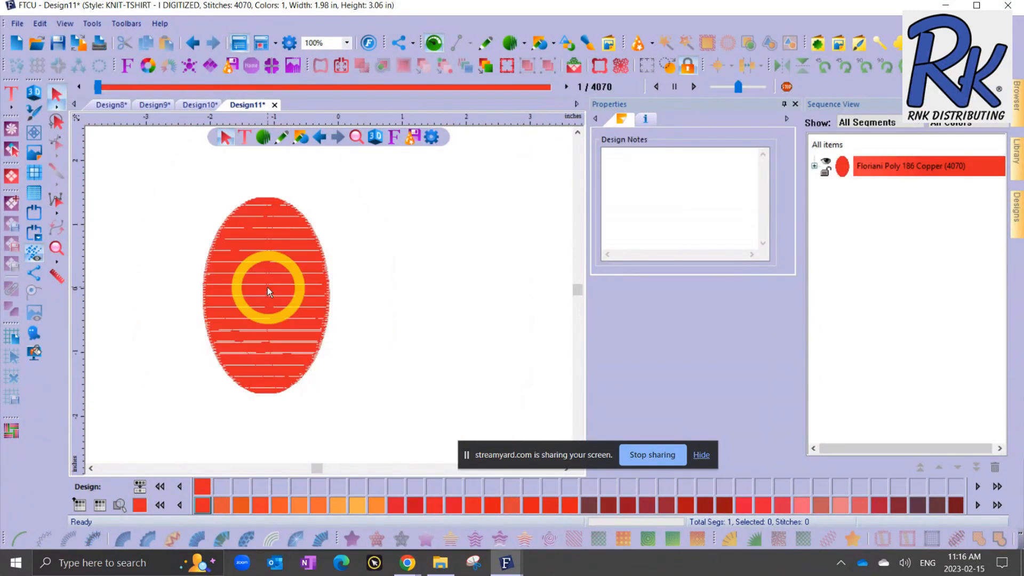
{"action": "left_click_drag", "start_coordinate": [267, 290], "coordinate": [246, 202]}
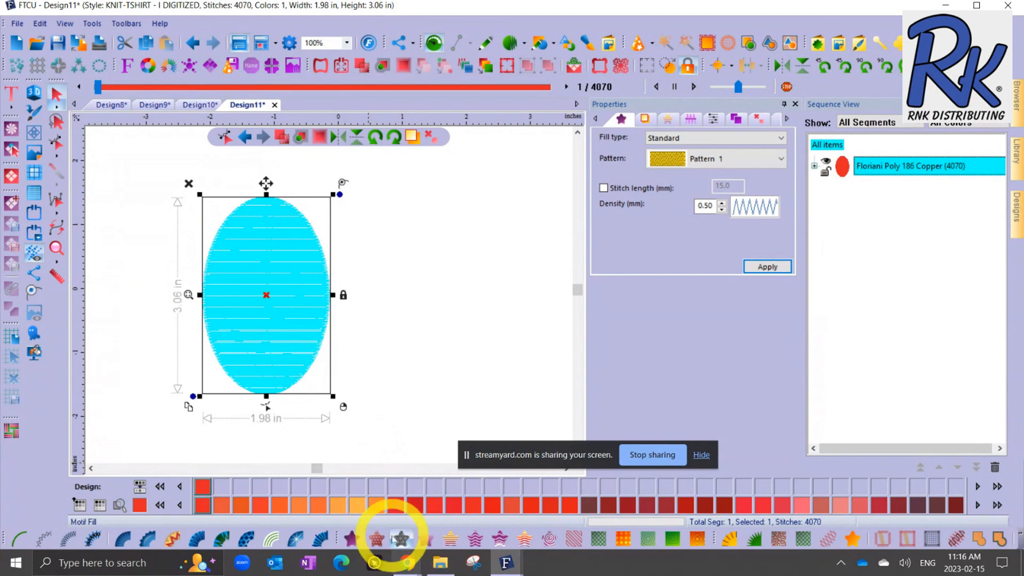
{"action": "mouse_move", "coordinate": [400, 539]}
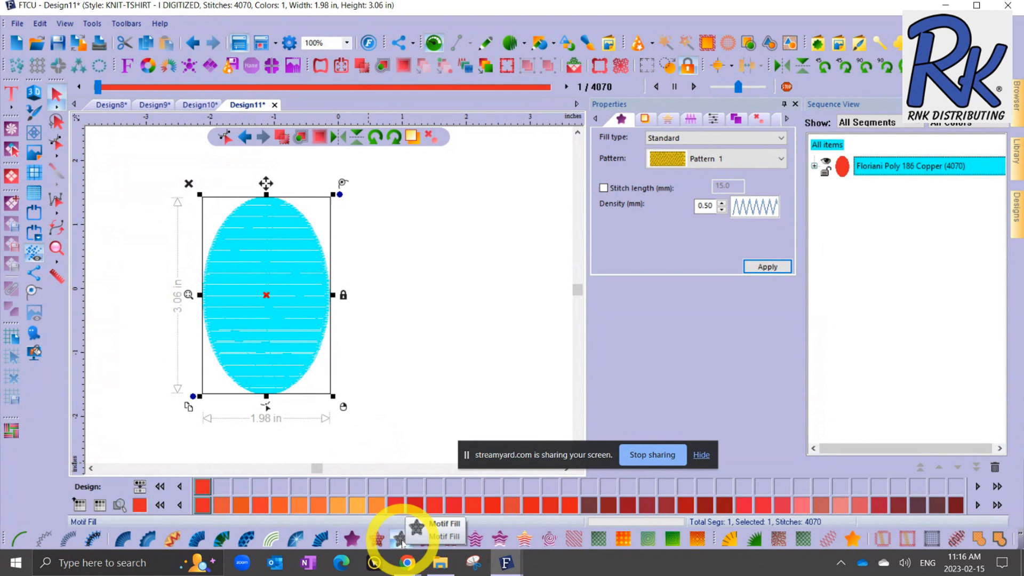
Step: Apply the double diamond motif preset to the ellipse and draw a second ellipse to its right
{"action": "left_click", "coordinate": [401, 538]}
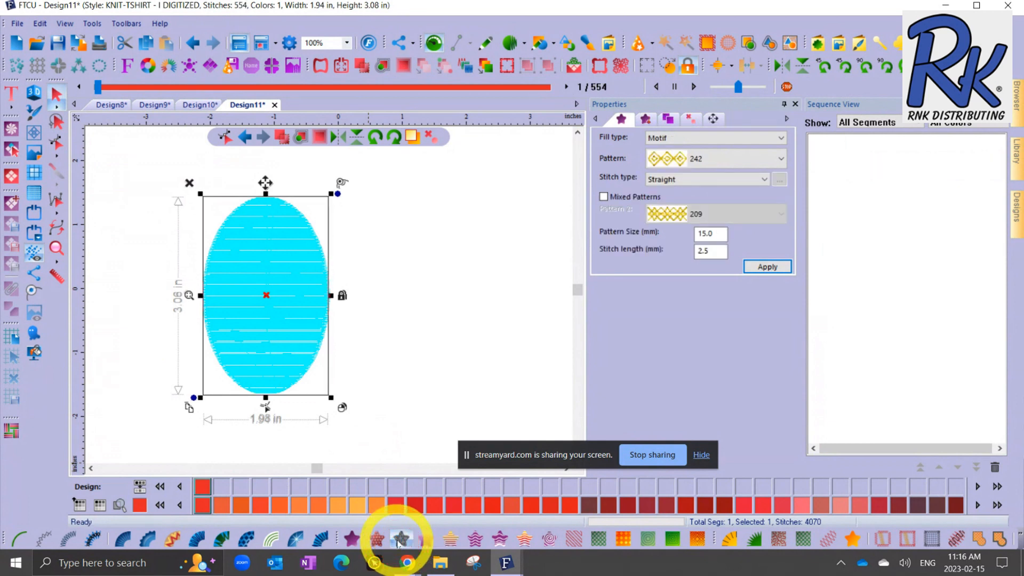
{"action": "left_click", "coordinate": [401, 536]}
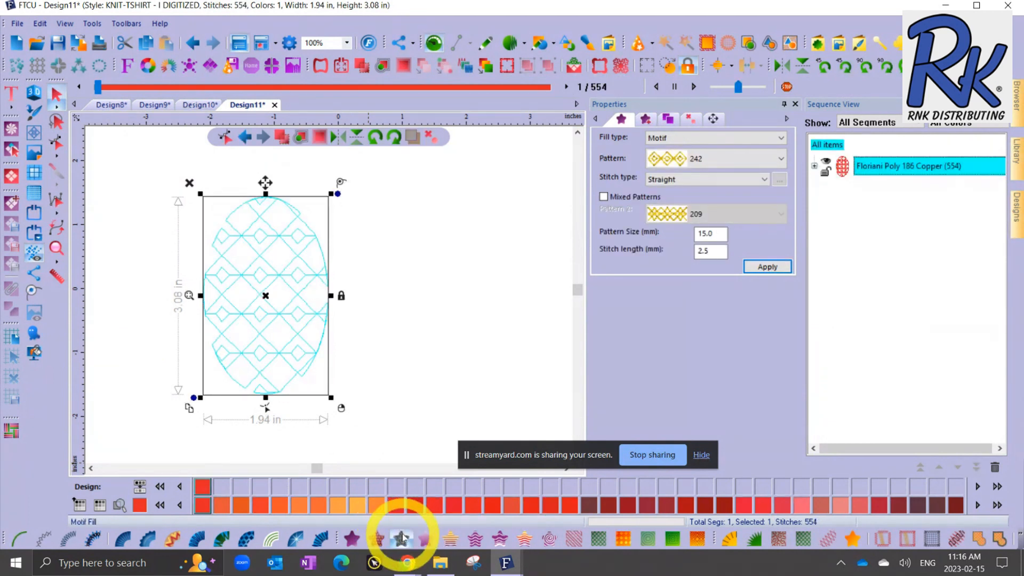
{"action": "mouse_move", "coordinate": [400, 538]}
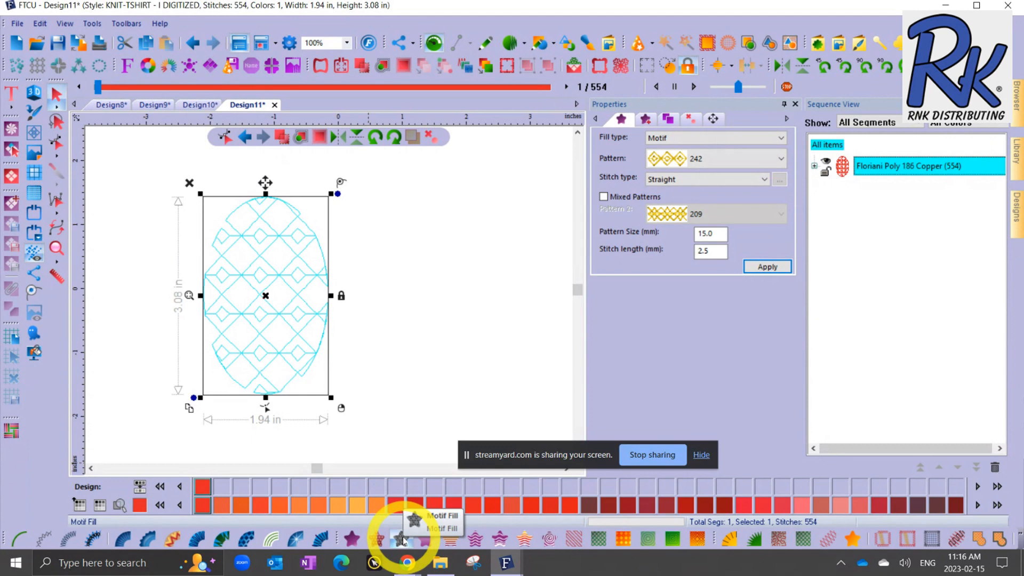
{"action": "left_click", "coordinate": [401, 537]}
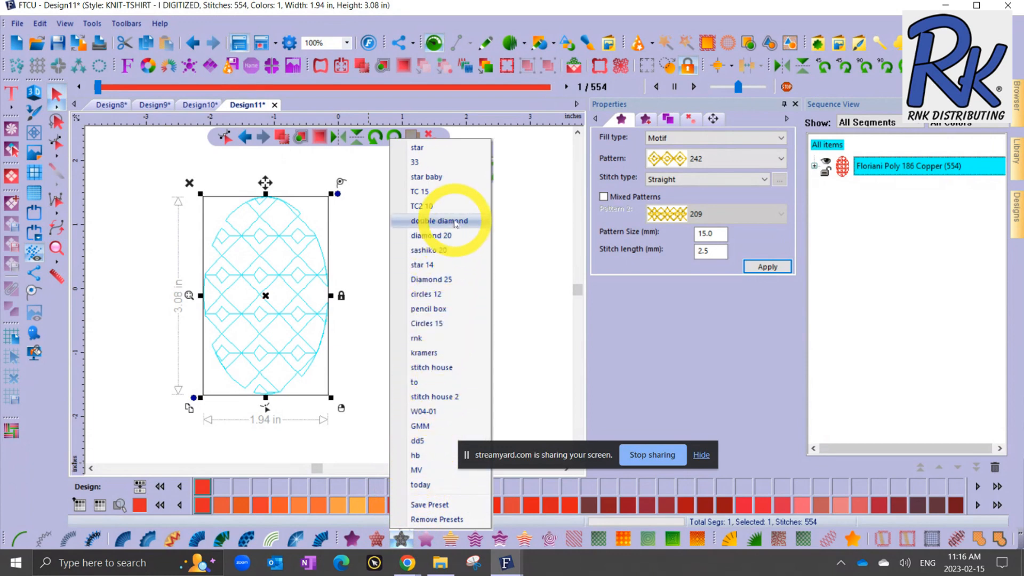
{"action": "left_click", "coordinate": [438, 221]}
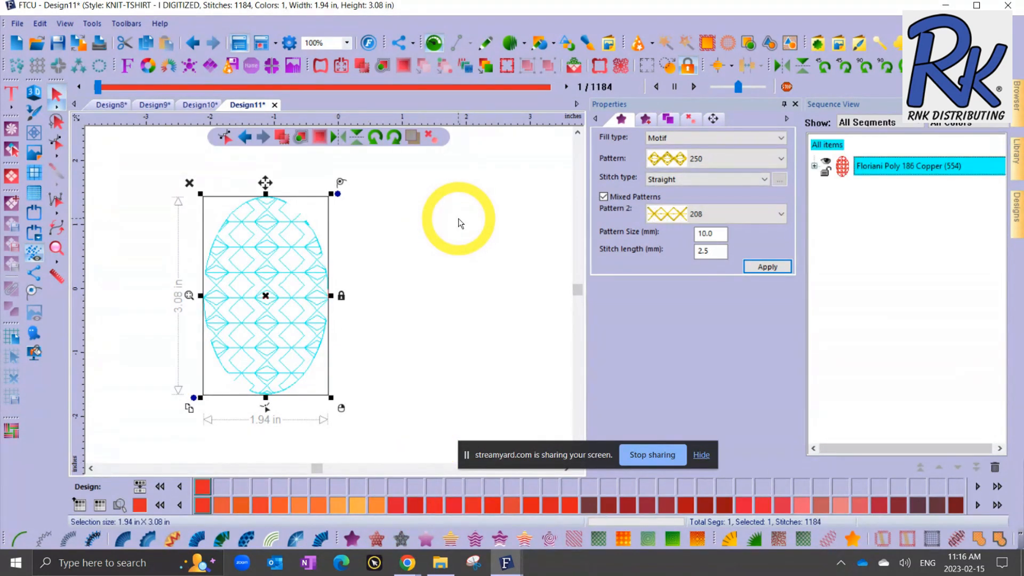
{"action": "left_click_drag", "start_coordinate": [457, 219], "coordinate": [155, 188]}
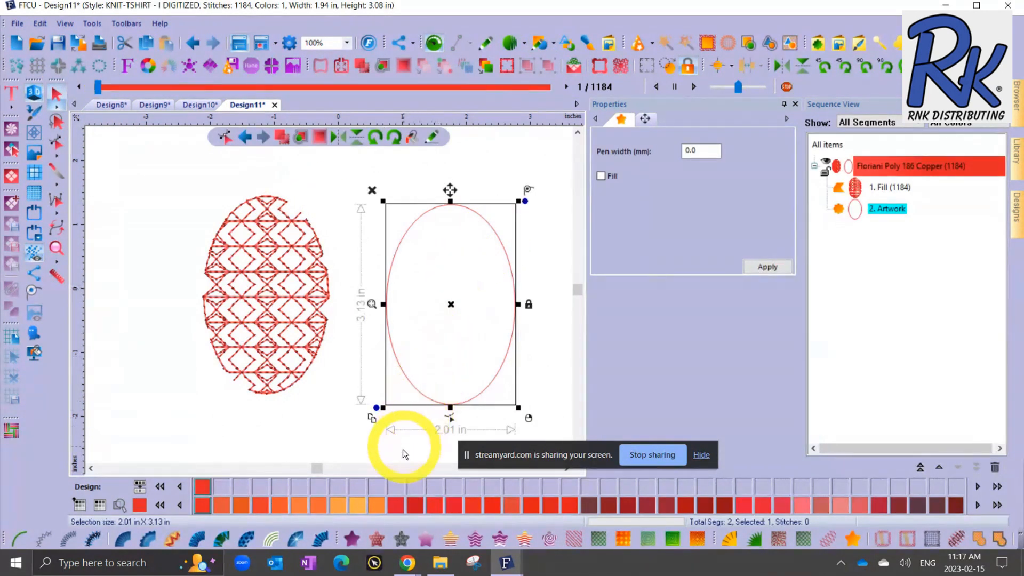
Step: Give the right ellipse a motif fill with 15 mm pattern size and wavy pattern 210 as Pattern 2
{"action": "left_click", "coordinate": [402, 538]}
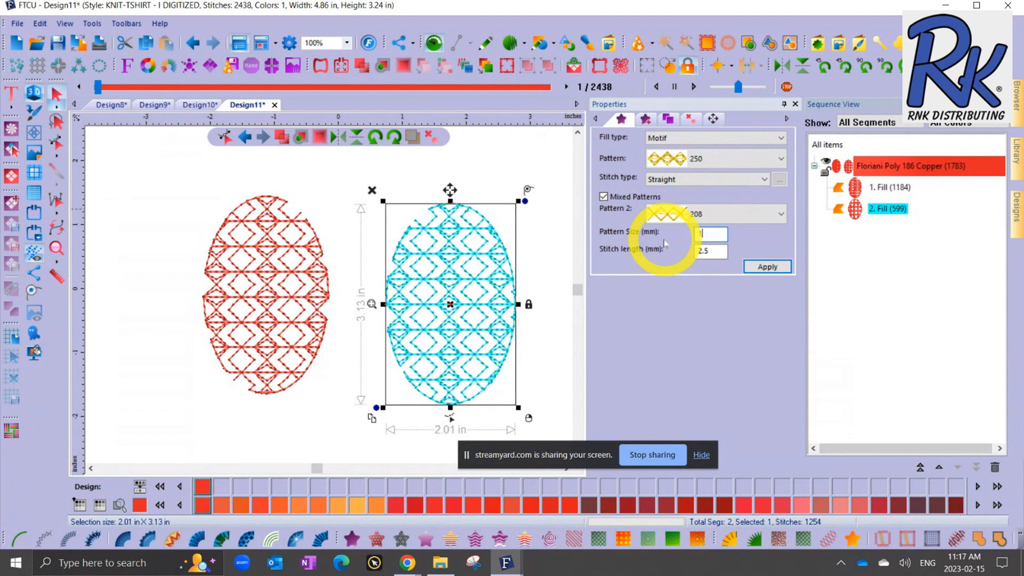
{"action": "left_click", "coordinate": [767, 267]}
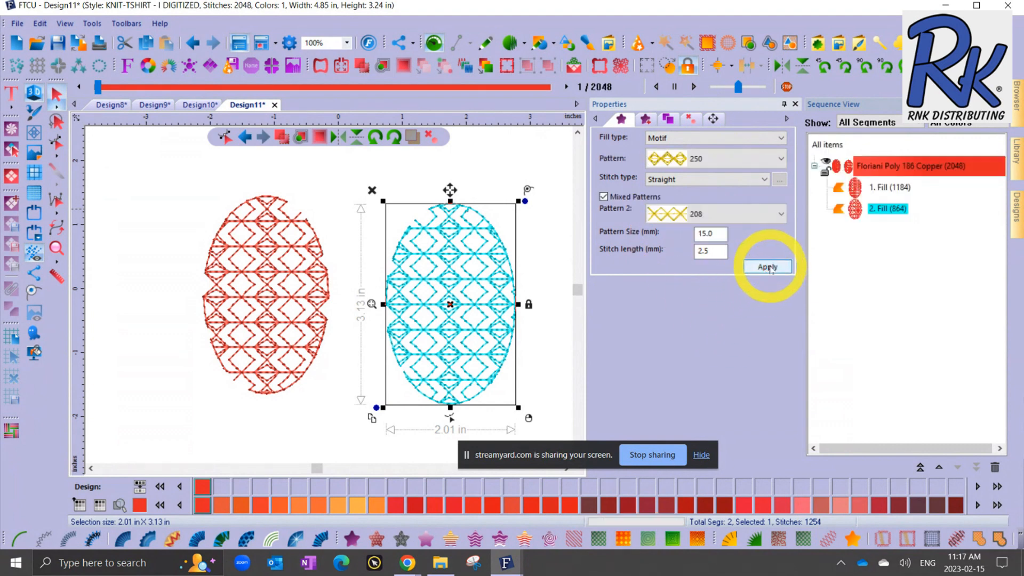
{"action": "left_click", "coordinate": [767, 267]}
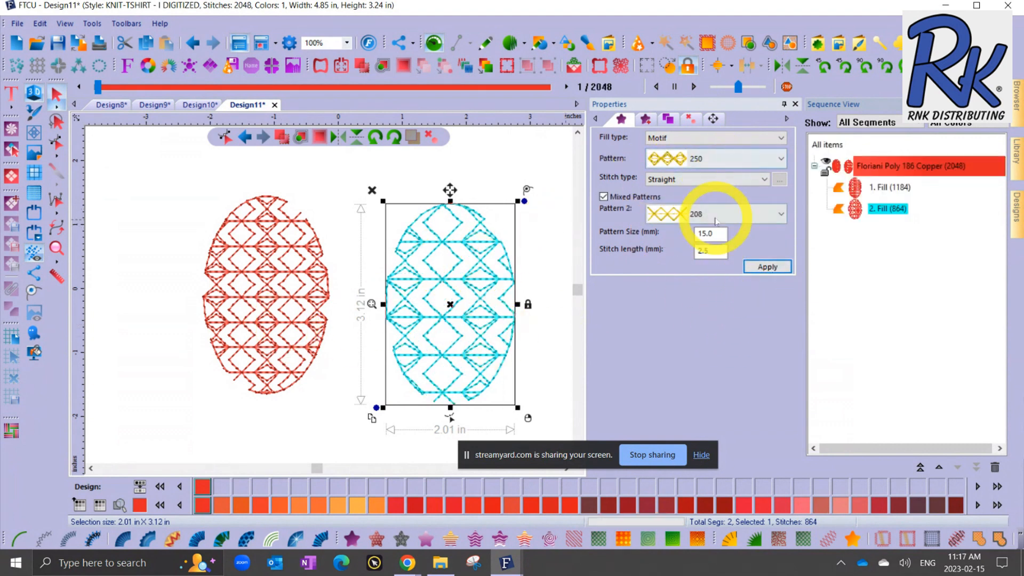
{"action": "left_click", "coordinate": [781, 214]}
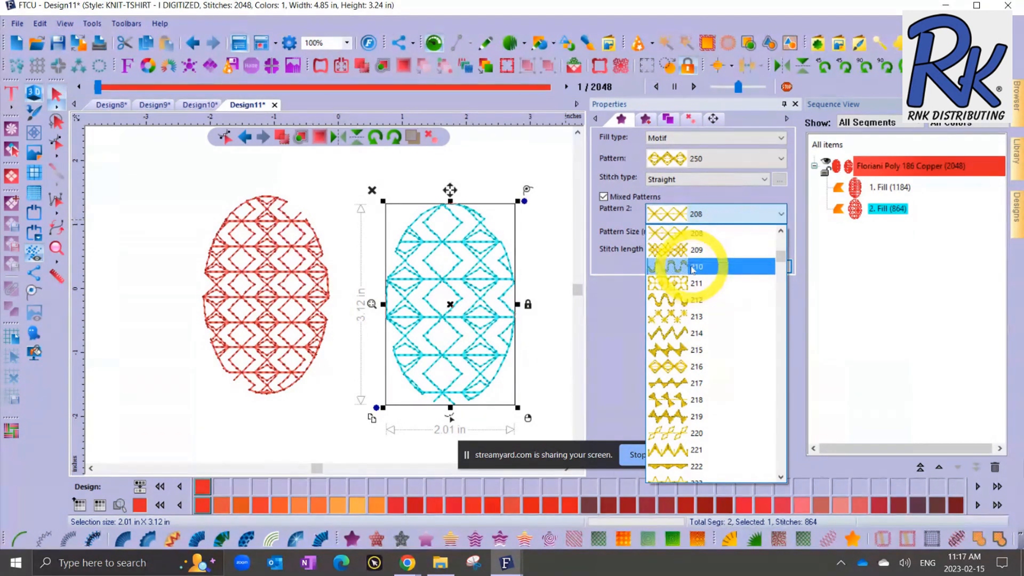
{"action": "left_click", "coordinate": [696, 267]}
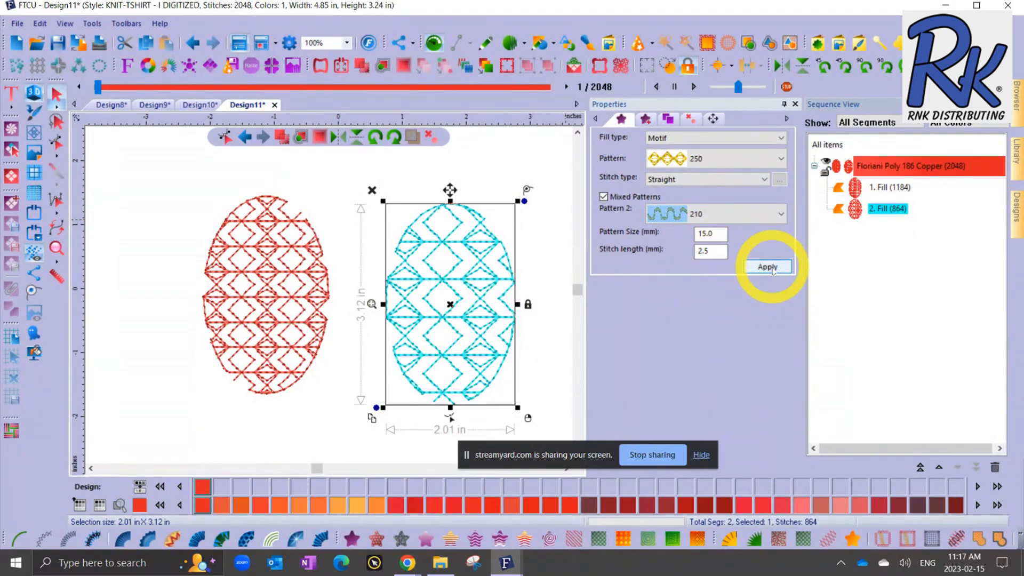
{"action": "left_click", "coordinate": [767, 266]}
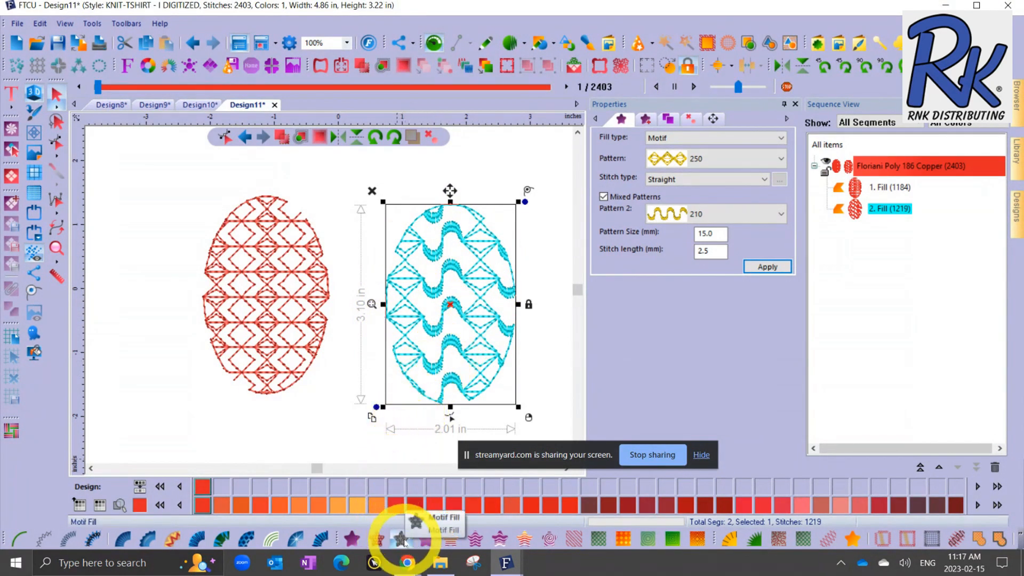
Step: Save the right ellipse's motif settings as a preset named 'big deal' and dismiss the confirmation
{"action": "left_click", "coordinate": [400, 538]}
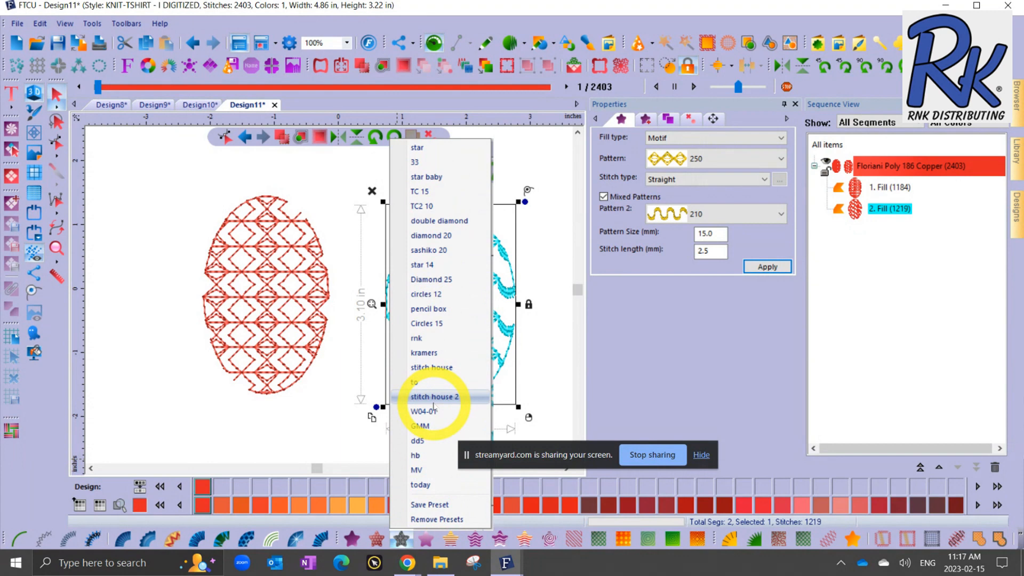
{"action": "mouse_move", "coordinate": [437, 505]}
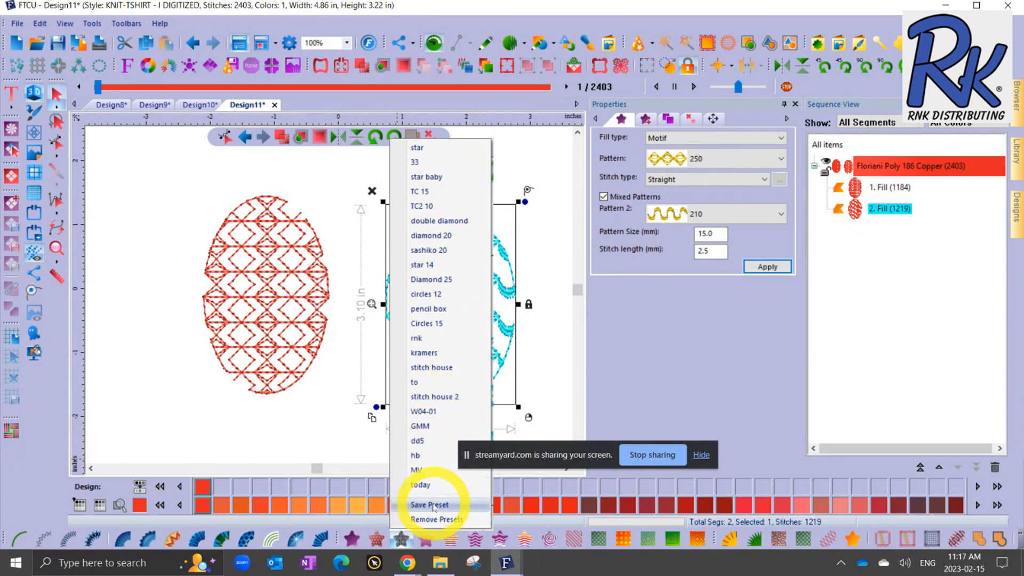
{"action": "left_click", "coordinate": [430, 505]}
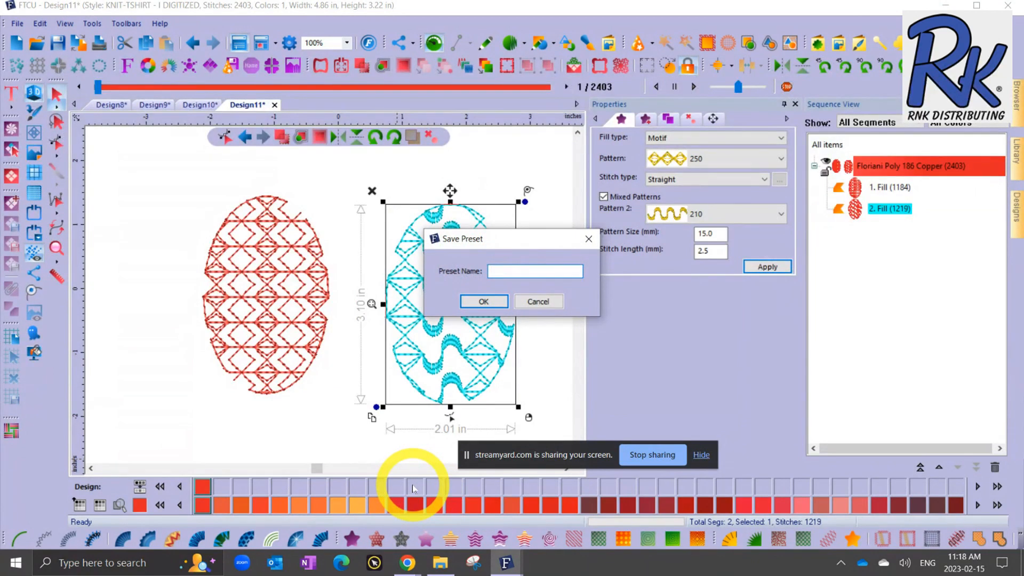
{"action": "type", "text": "big deal"}
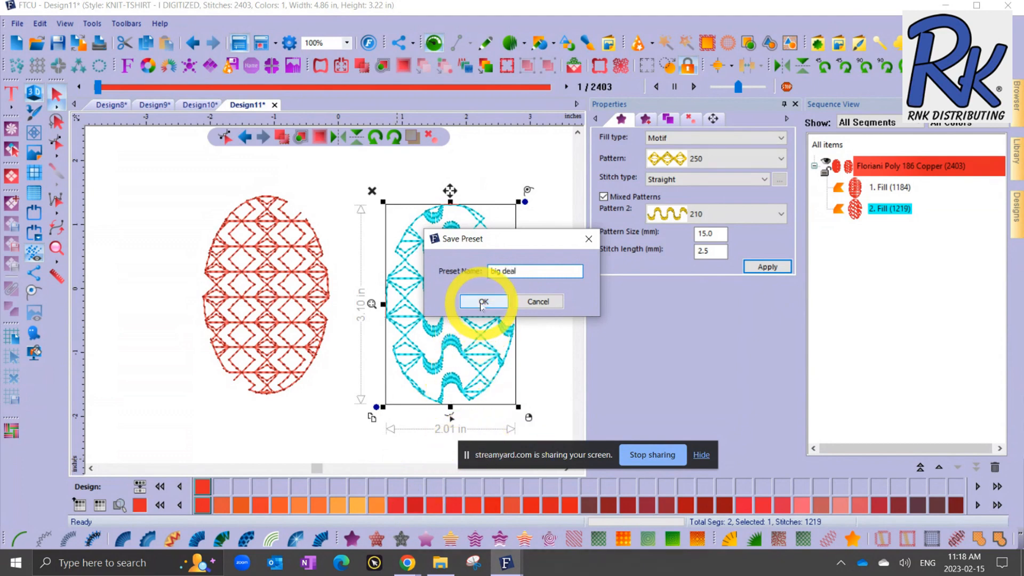
{"action": "left_click", "coordinate": [482, 301]}
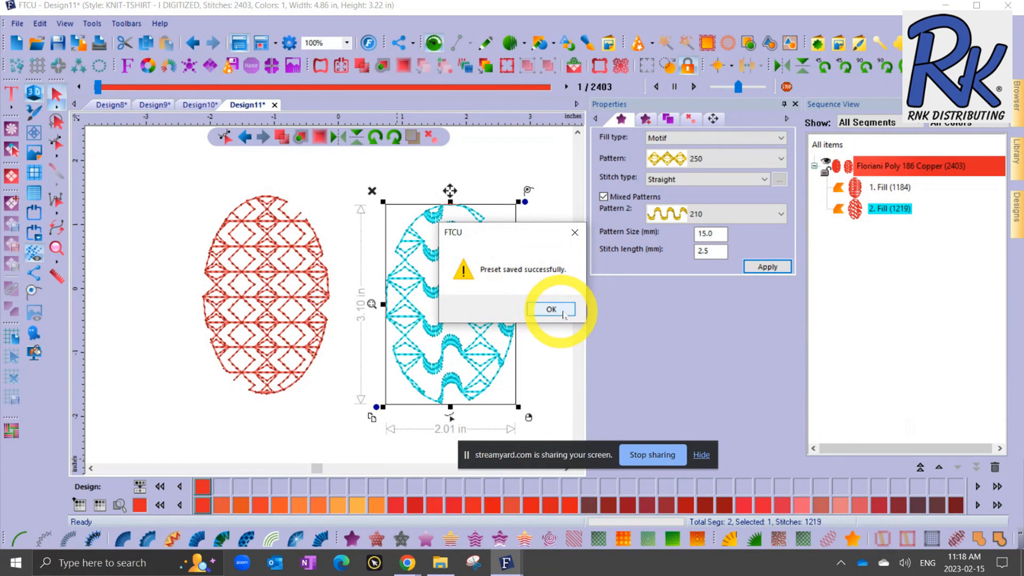
{"action": "left_click", "coordinate": [551, 309]}
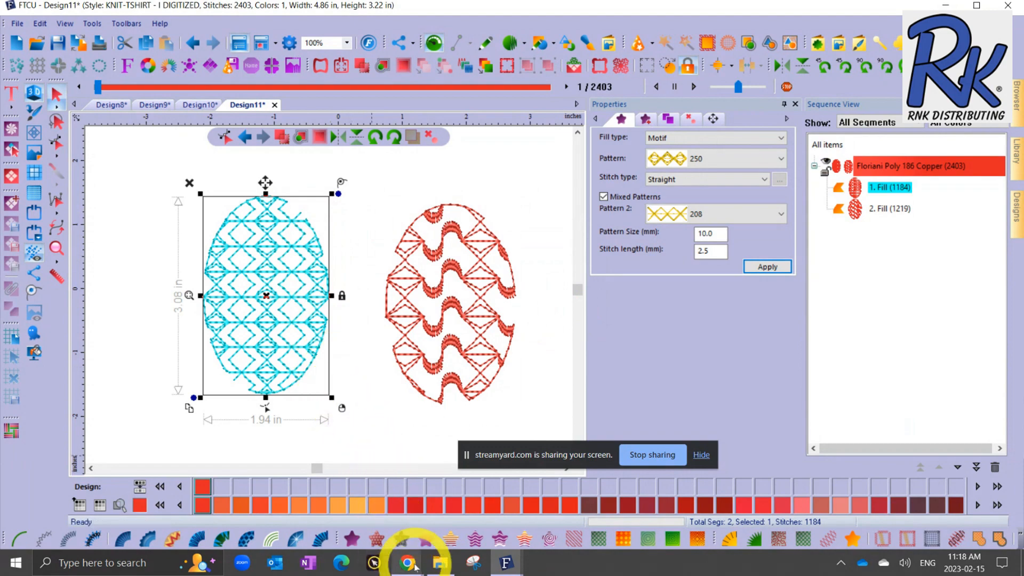
{"action": "left_click", "coordinate": [400, 539]}
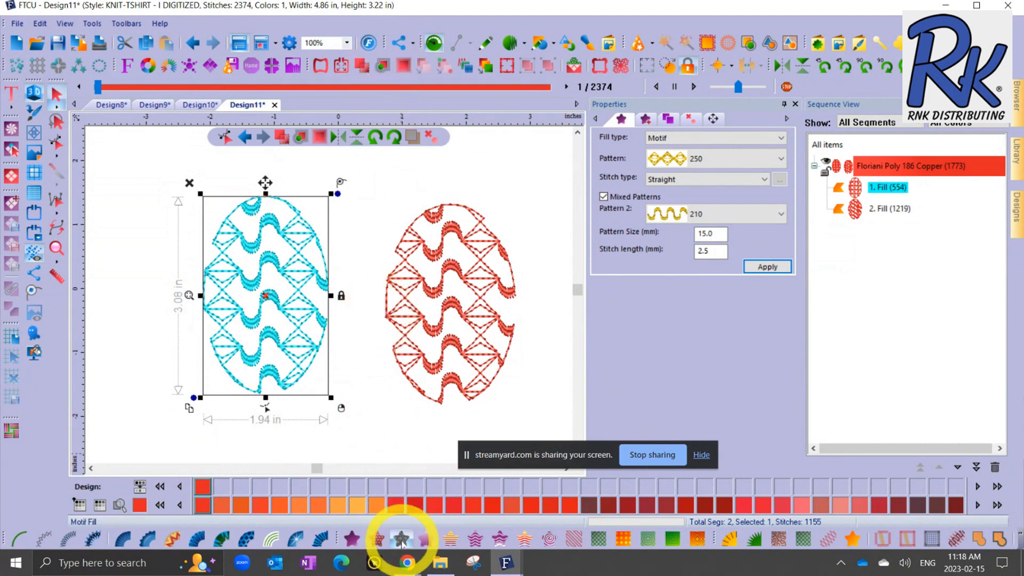
{"action": "left_click", "coordinate": [401, 530]}
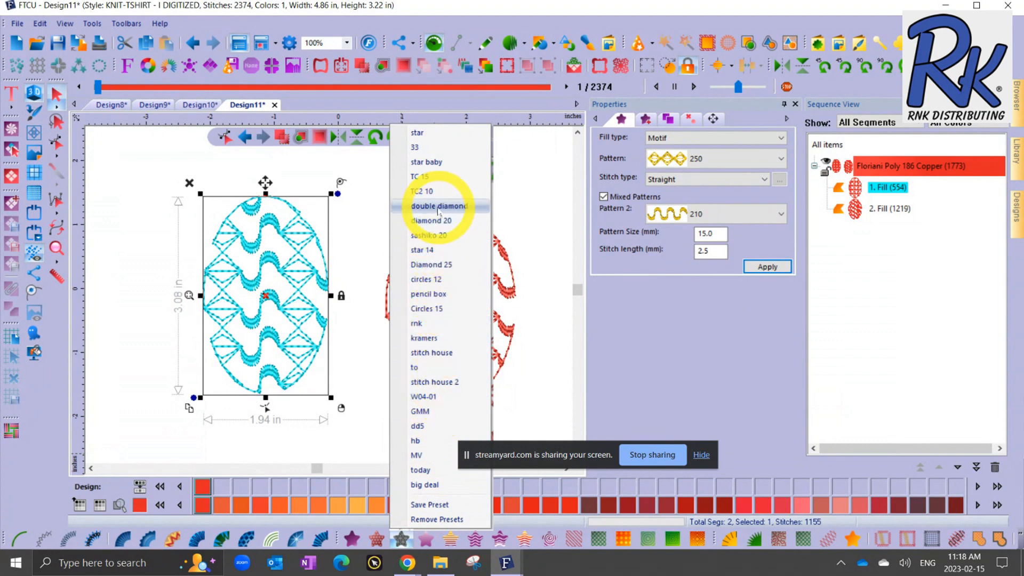
{"action": "left_click", "coordinate": [430, 220]}
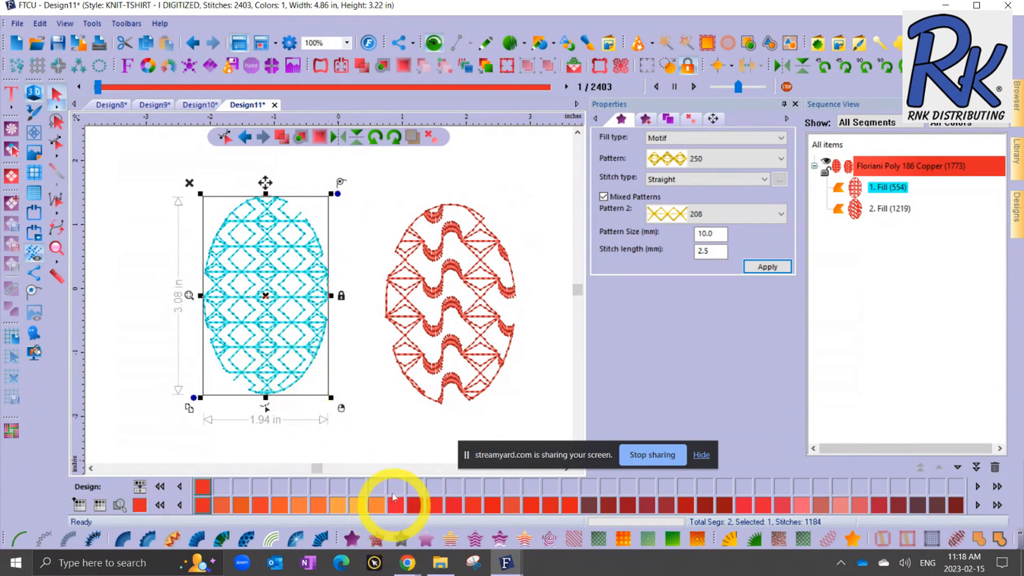
Step: Copy the left ellipse's double diamond fill settings and bring up the right ellipse's actions
{"action": "right_click", "coordinate": [281, 228]}
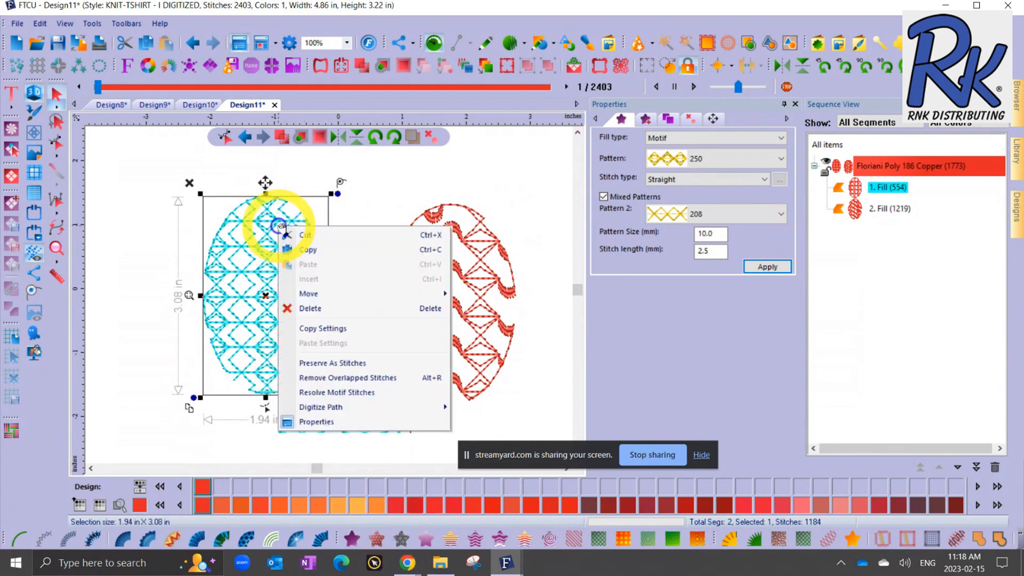
{"action": "mouse_move", "coordinate": [307, 250]}
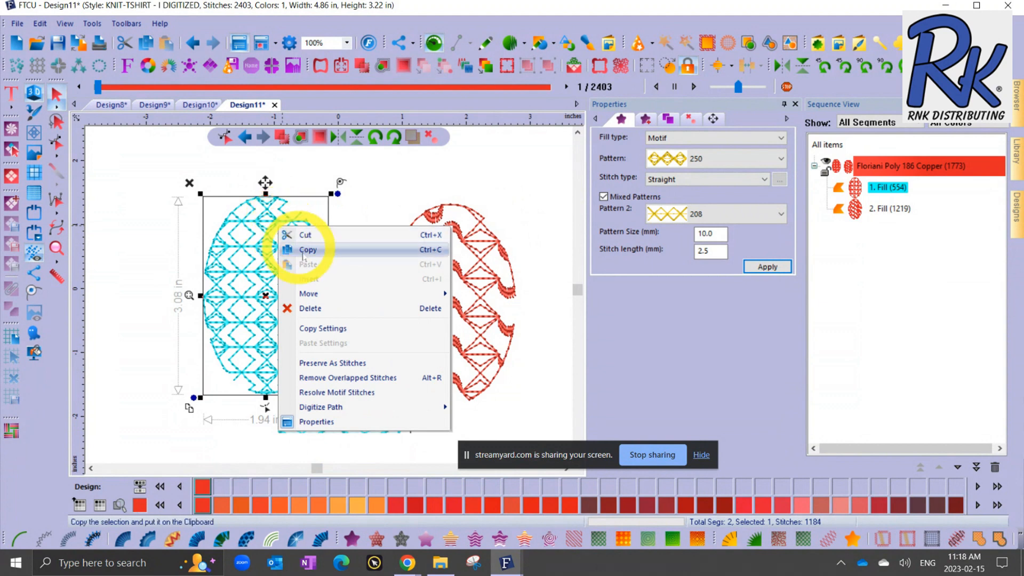
{"action": "mouse_move", "coordinate": [322, 328]}
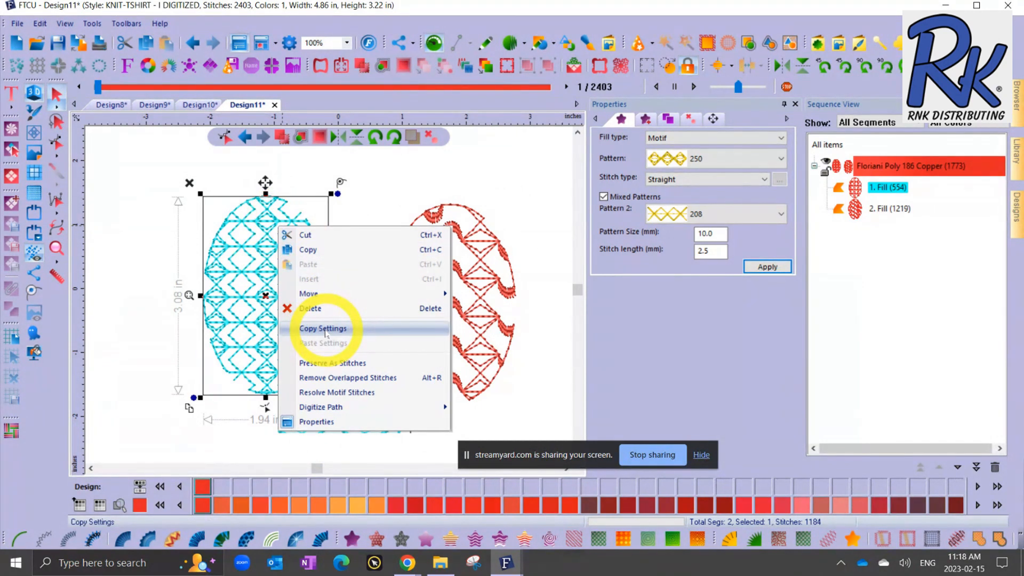
{"action": "left_click", "coordinate": [322, 327]}
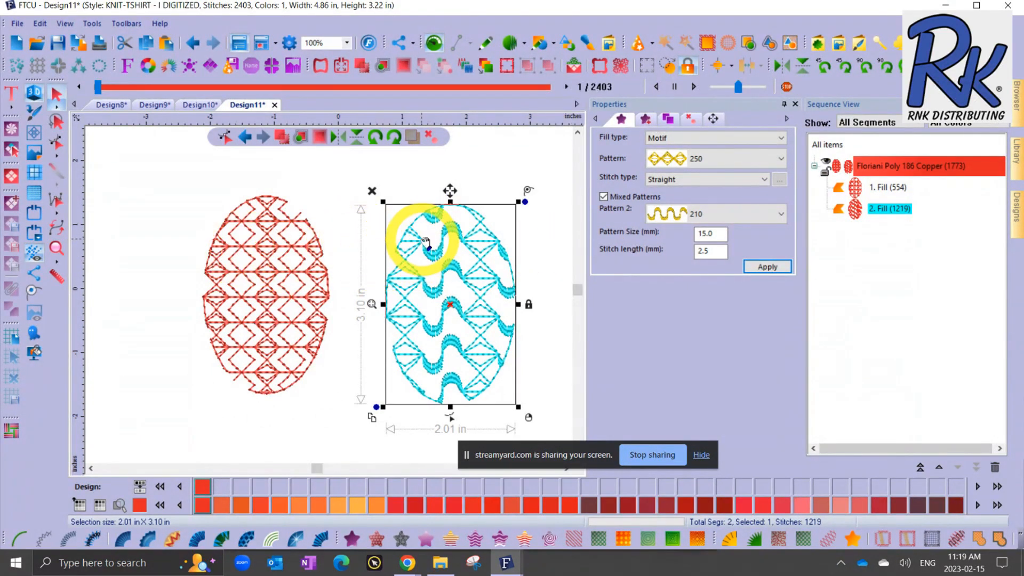
{"action": "right_click", "coordinate": [426, 245]}
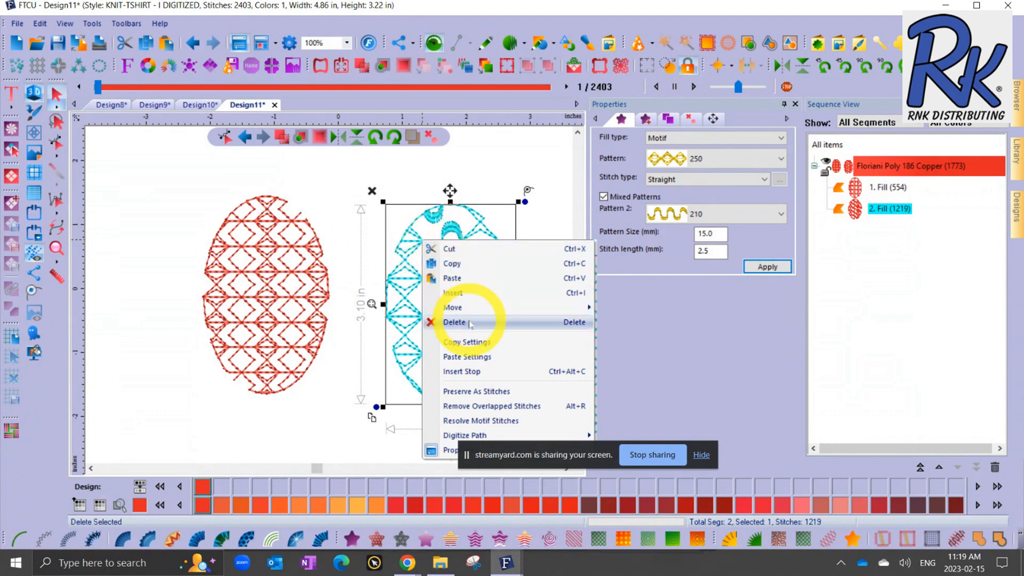